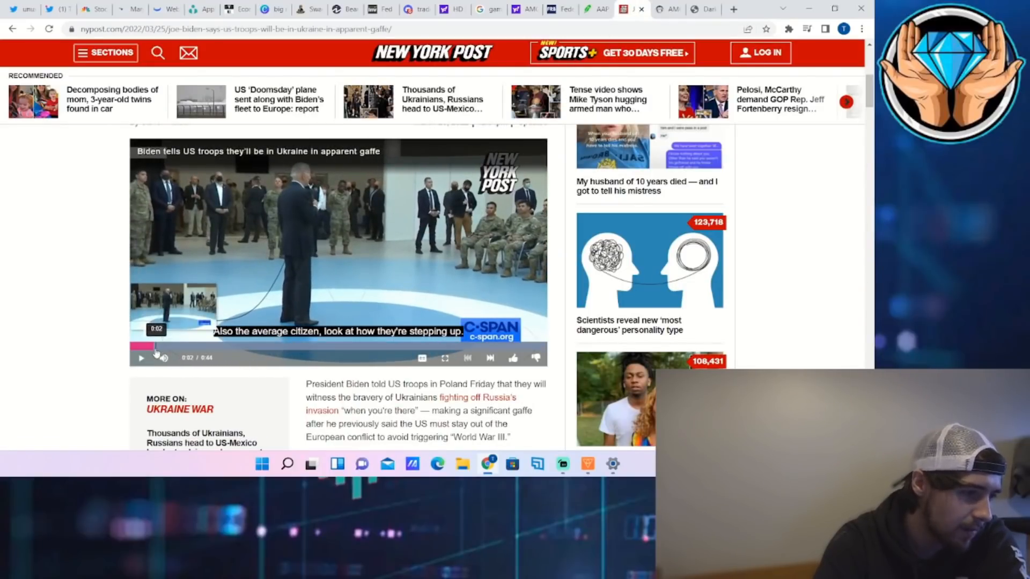
Rewind the Biden Ukraine troops video to 0:00 before leaving for Webull.
left_click(141, 358)
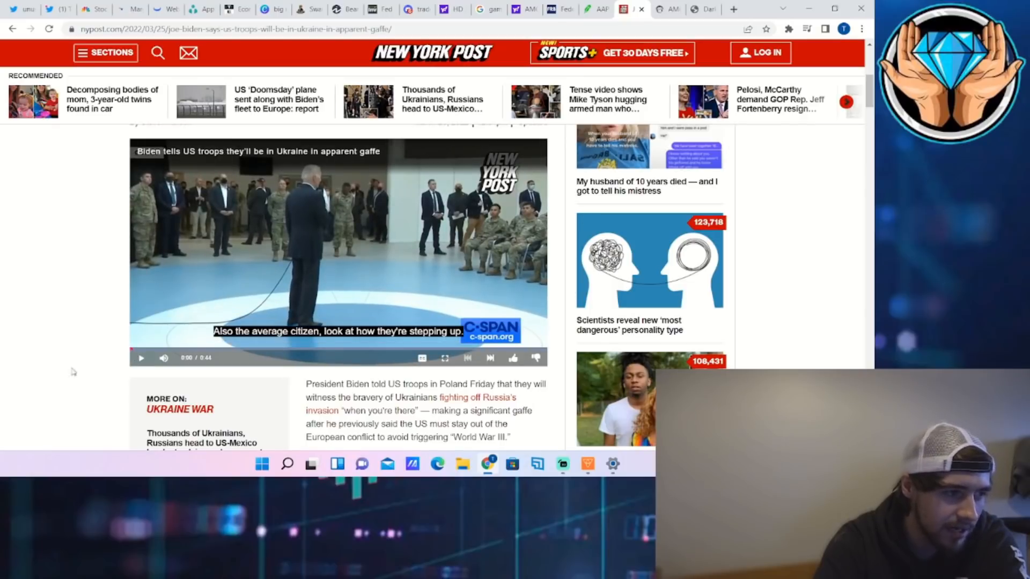
mouse_move(141, 358)
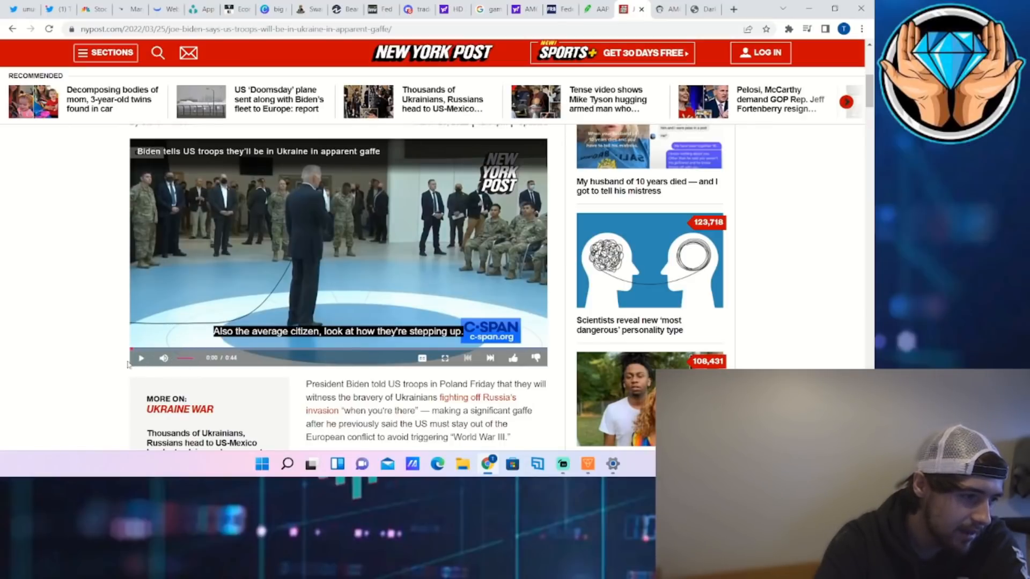
left_click(140, 358)
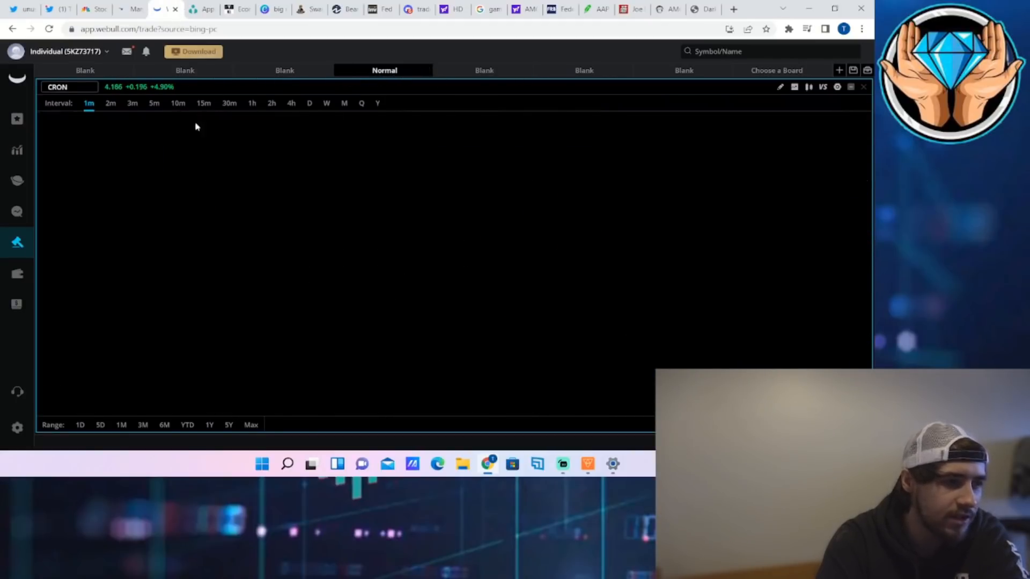
Load TLT on daily candles and pan the chart back to early 2020 and forward again.
left_click(65, 85)
type("TLT")
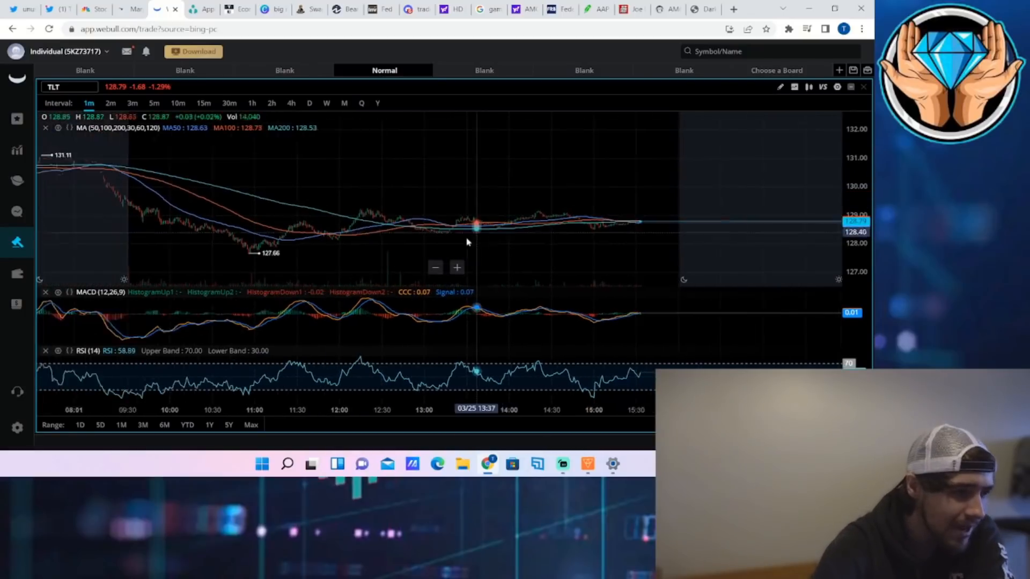
left_click(309, 103)
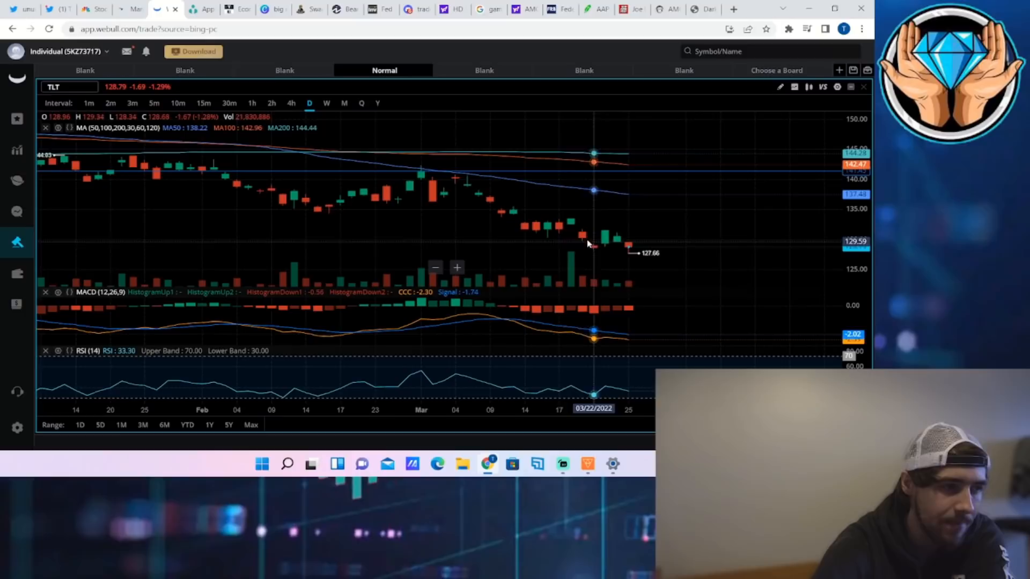
mouse_move(397, 164)
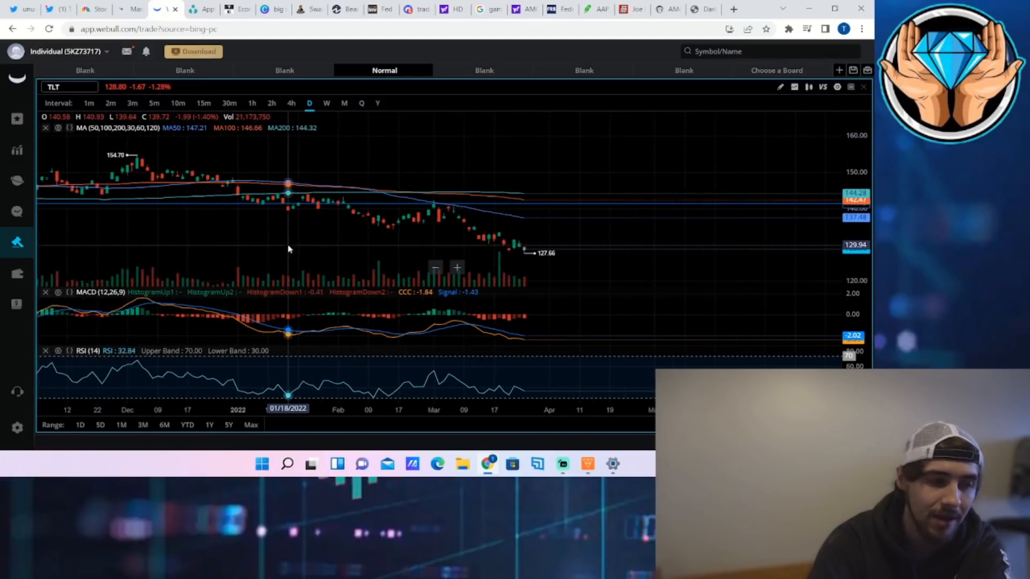
left_click_drag(287, 248, 457, 242)
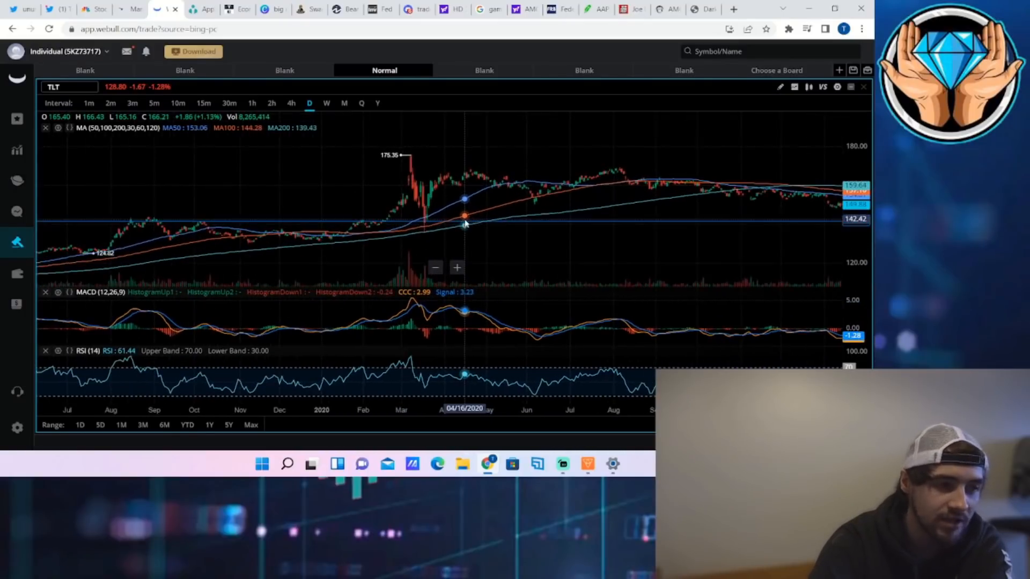
left_click(457, 267)
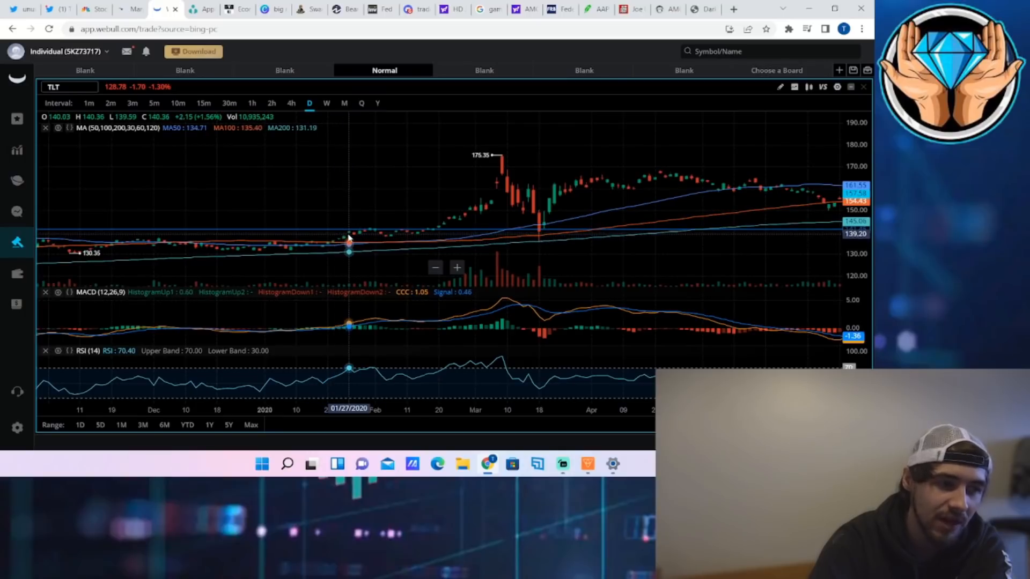
mouse_move(359, 233)
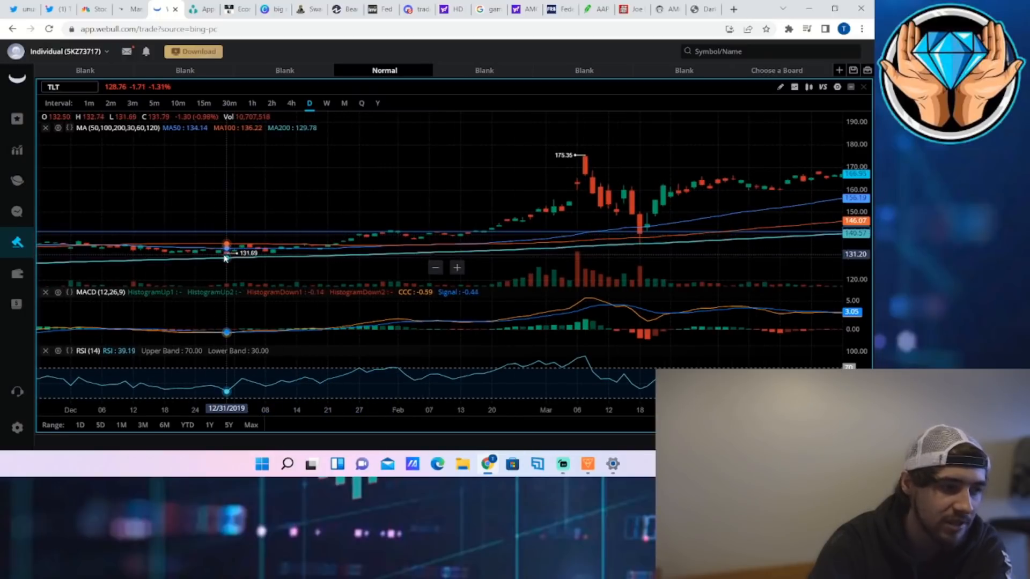
mouse_move(397, 250)
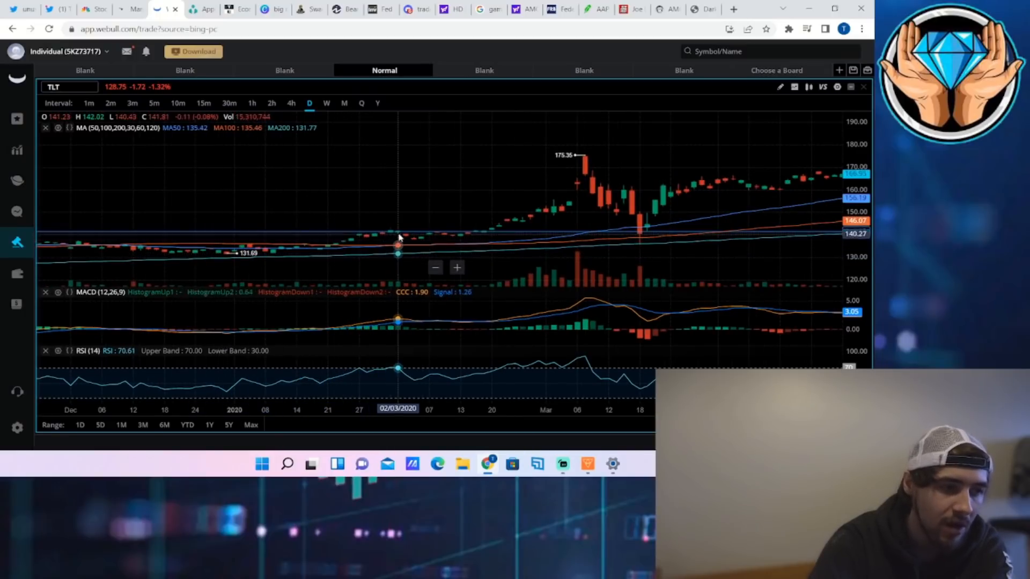
mouse_move(382, 235)
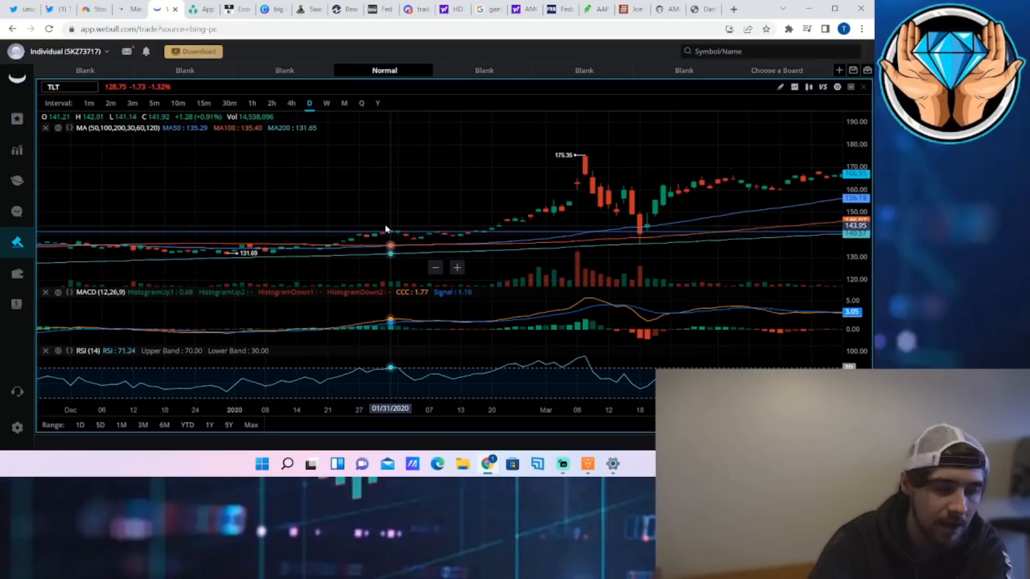
mouse_move(414, 236)
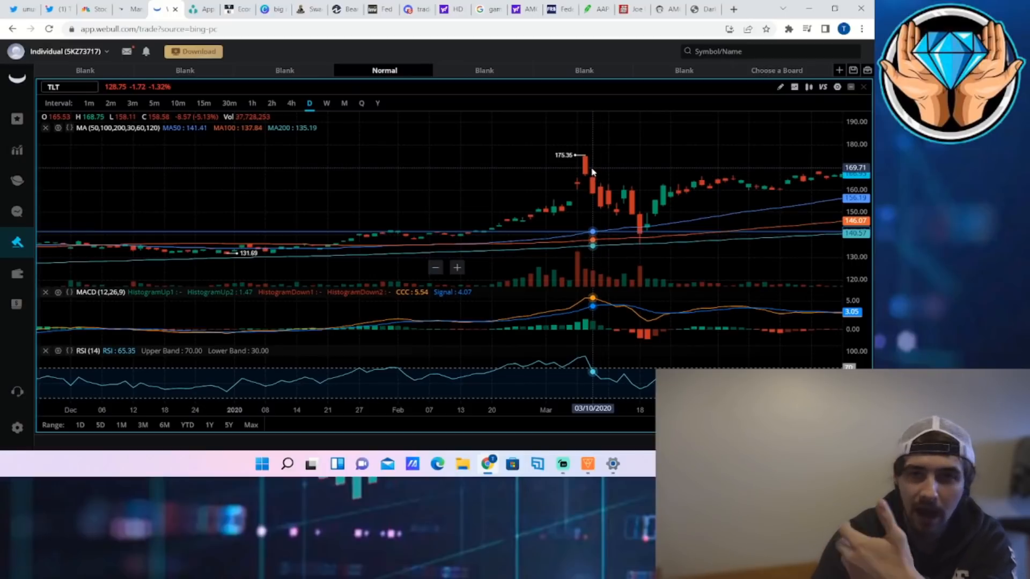
mouse_move(561, 170)
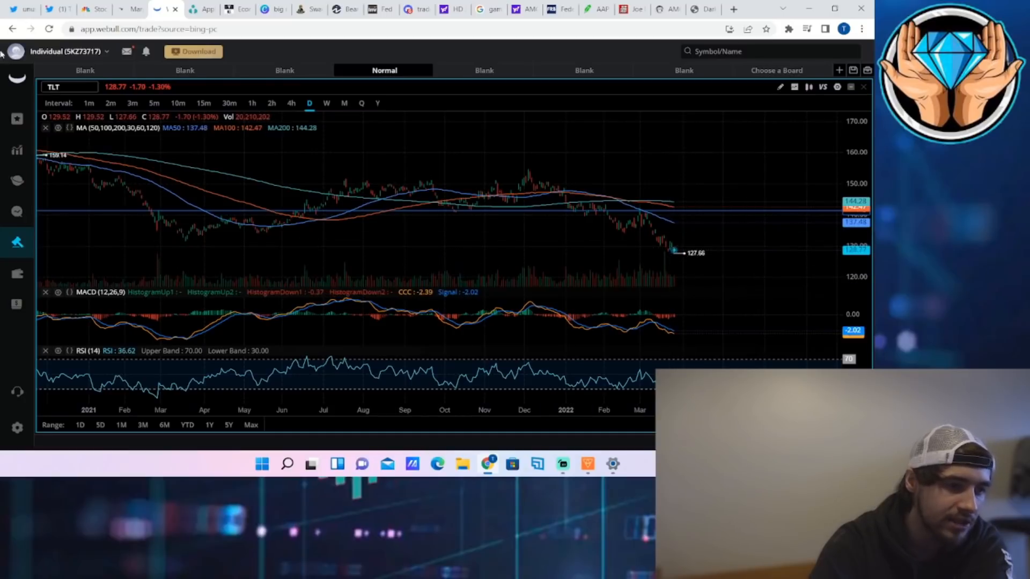
mouse_move(455, 105)
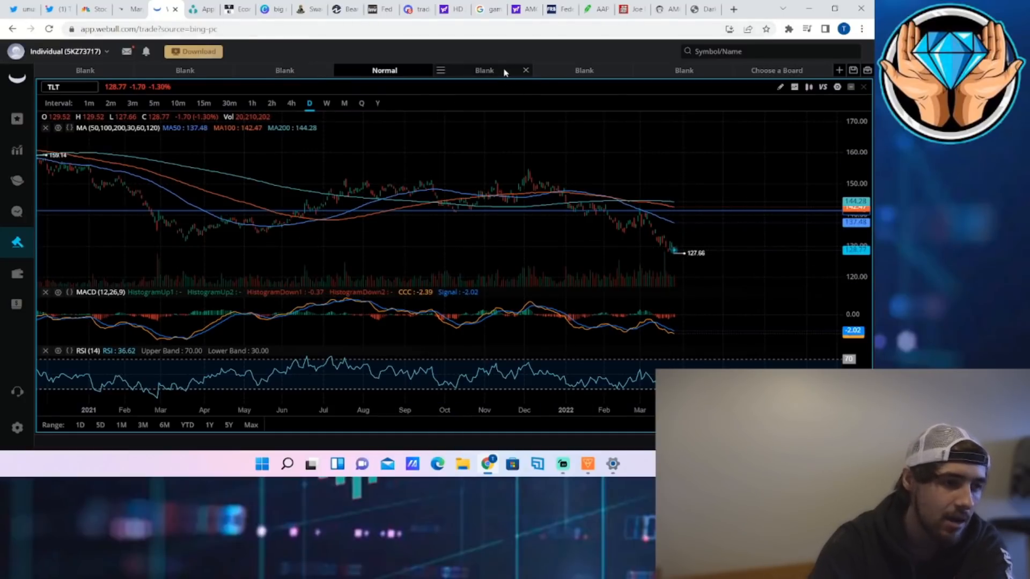
Show the AAPL Bollinger Bands board and switch it to daily candles.
left_click(484, 71)
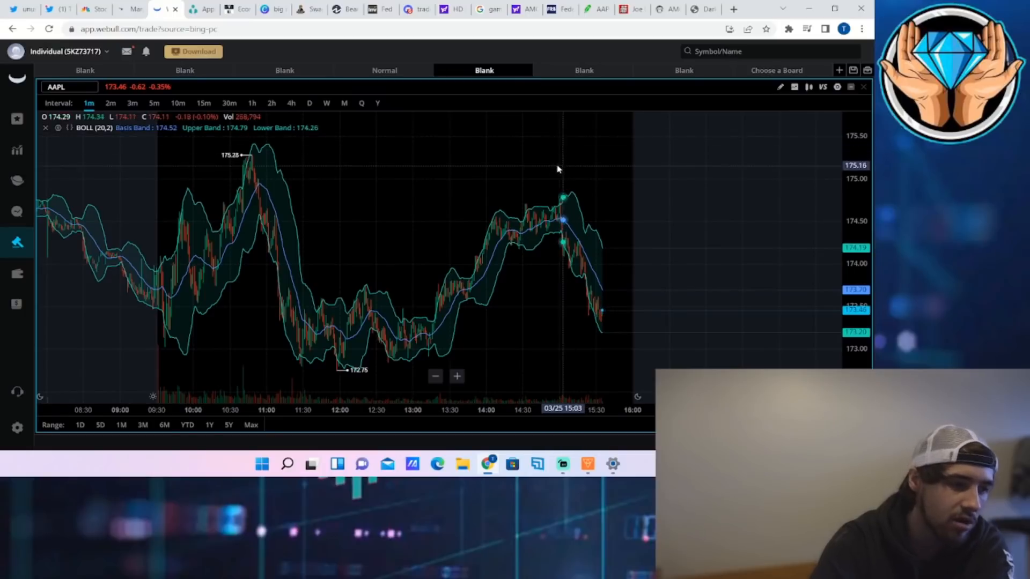
mouse_move(613, 265)
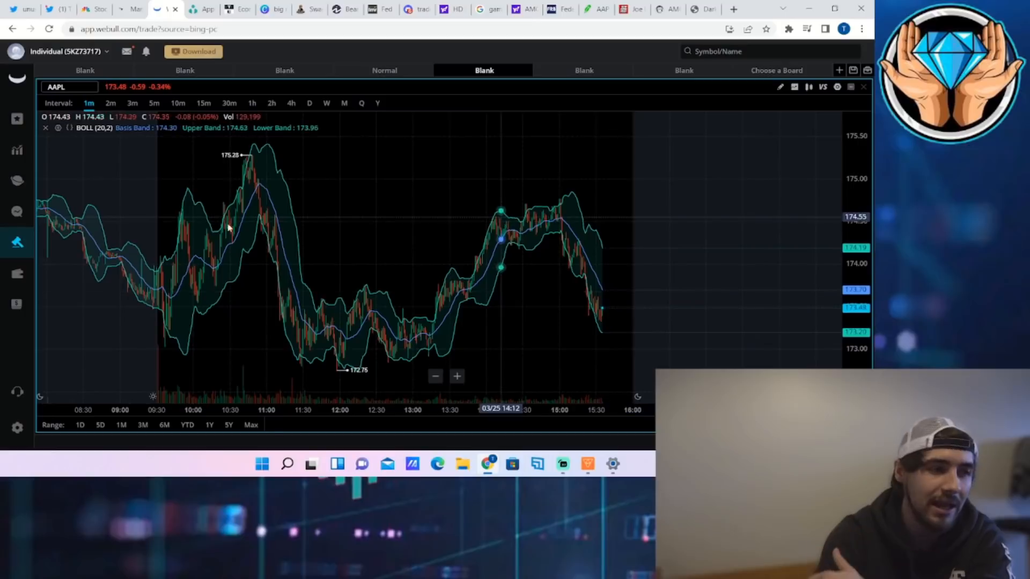
left_click(309, 102)
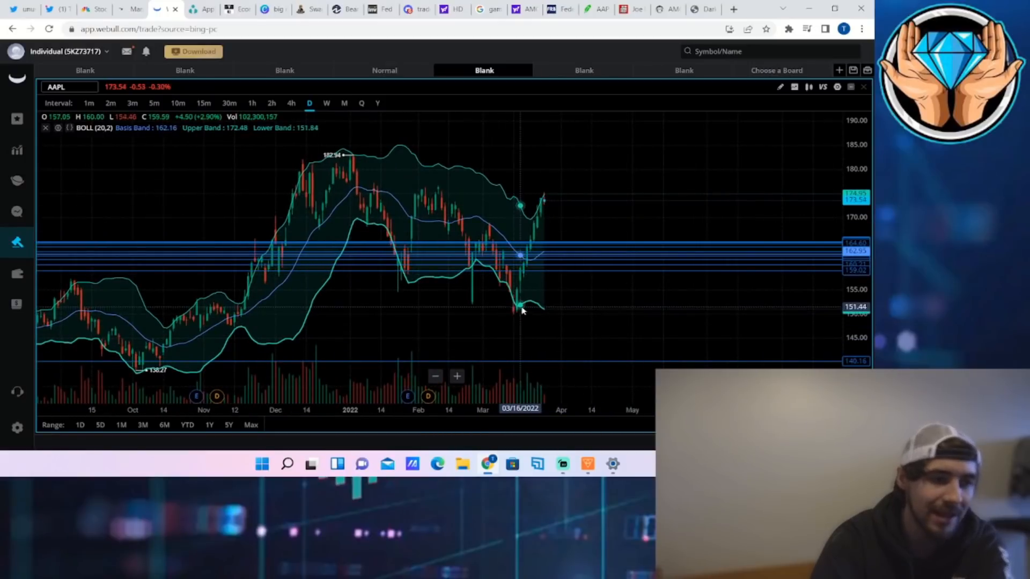
mouse_move(542, 292)
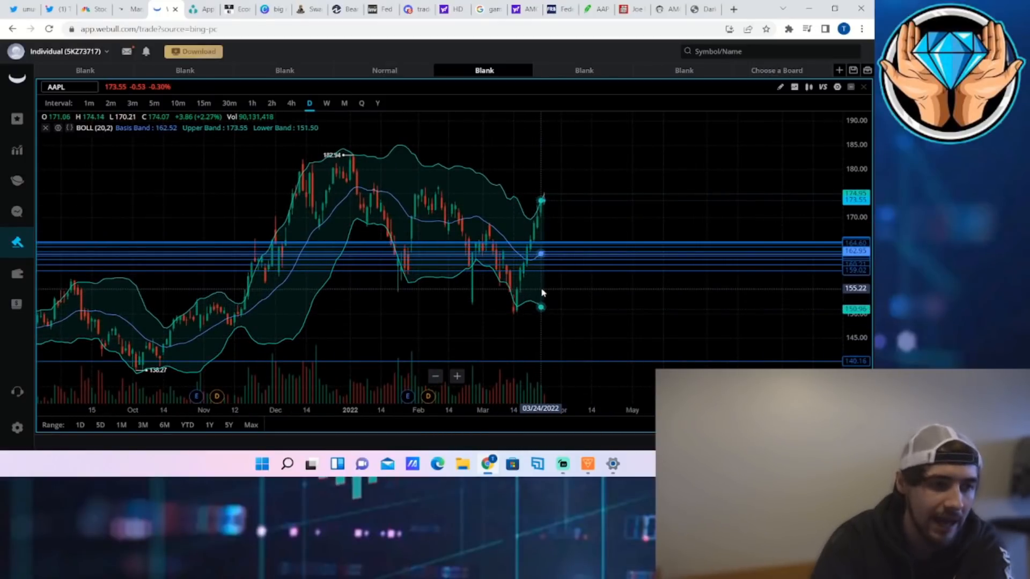
mouse_move(543, 285)
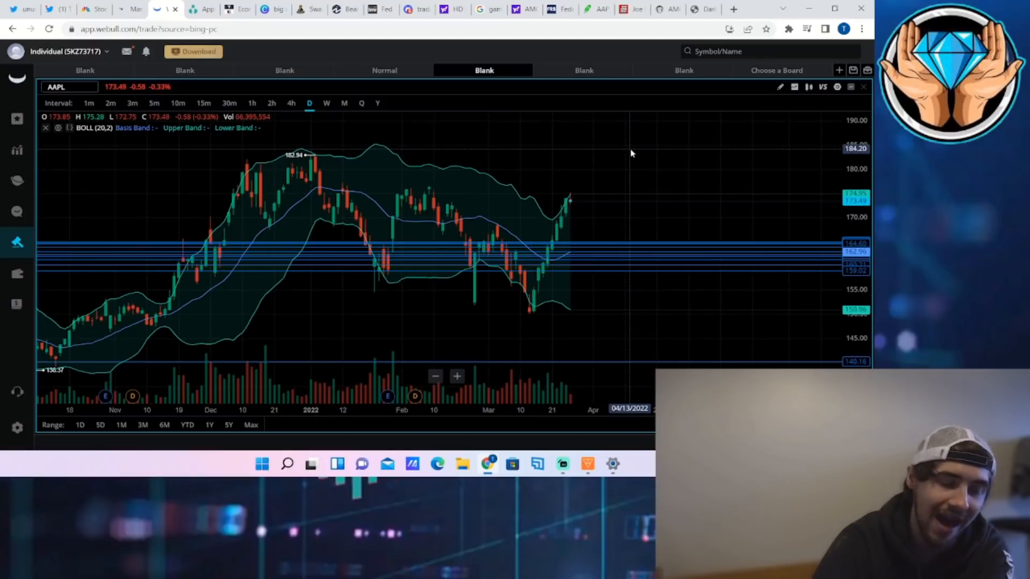
mouse_move(624, 120)
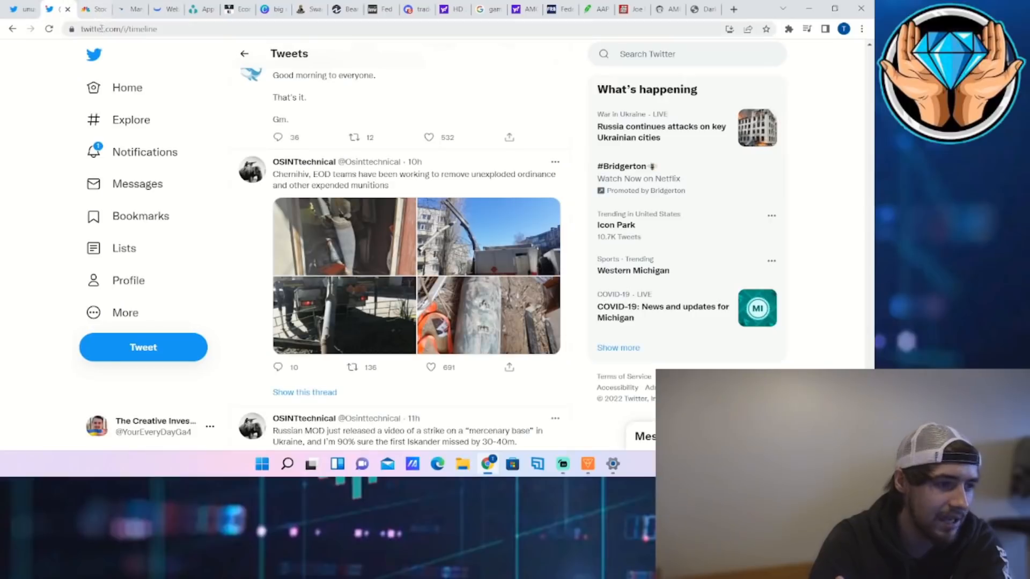
Open the new-tweet notifications and scroll through Fast Stock Market News and unusual_whales posts.
left_click(144, 152)
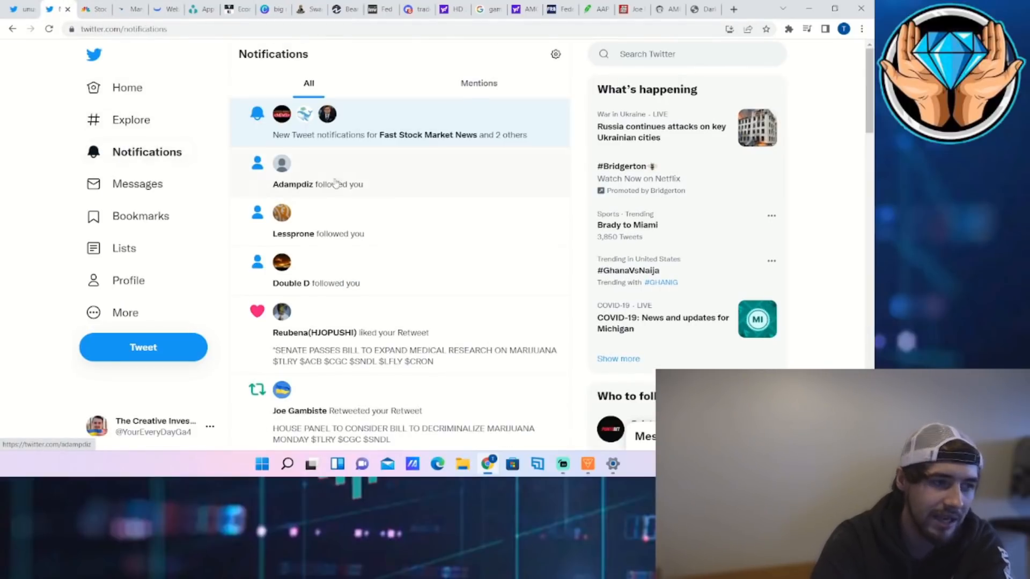
left_click(399, 136)
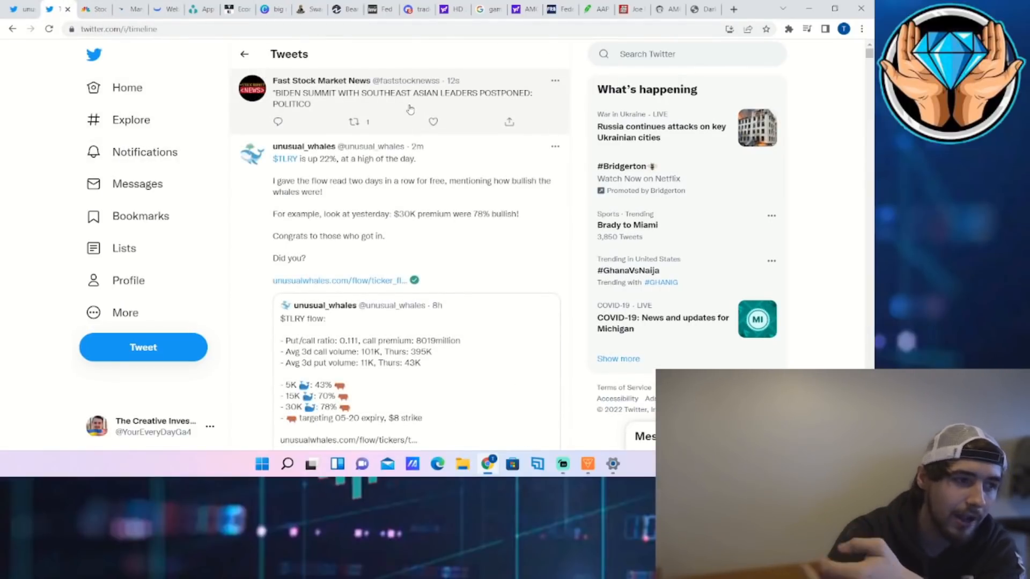
scroll("down", 3)
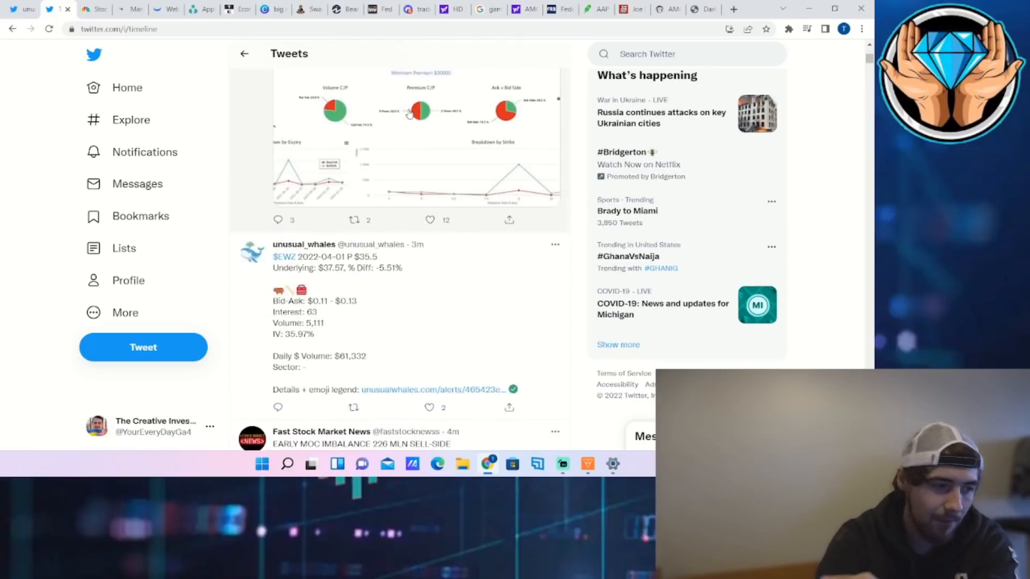
scroll("down", 3)
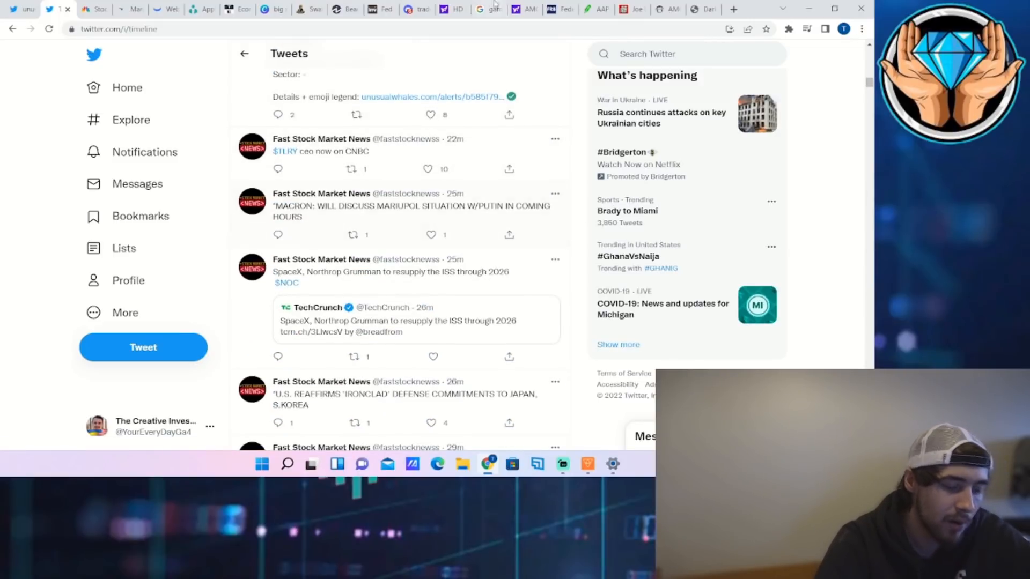
scroll("down", 3)
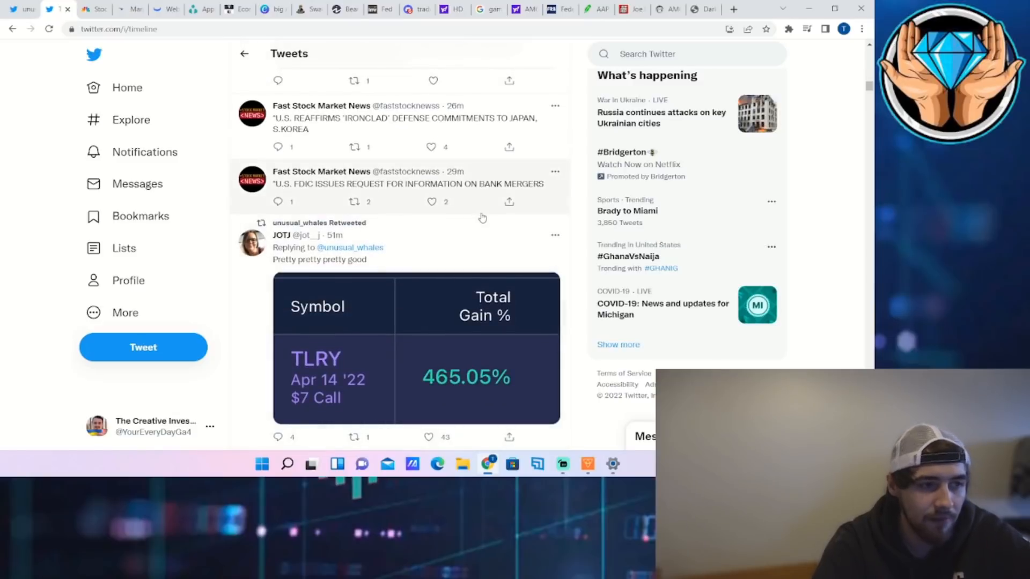
mouse_move(495, 212)
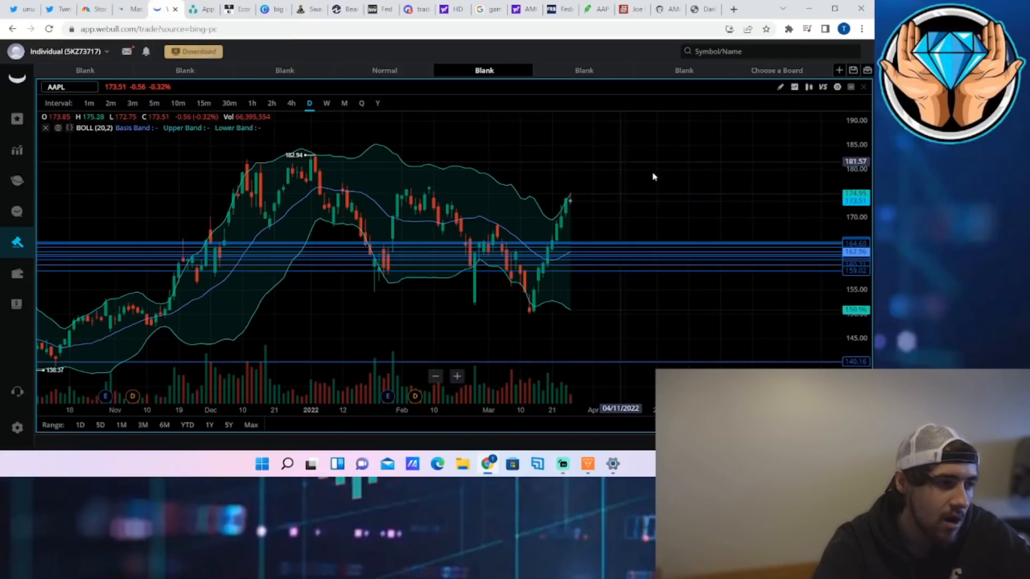
mouse_move(588, 210)
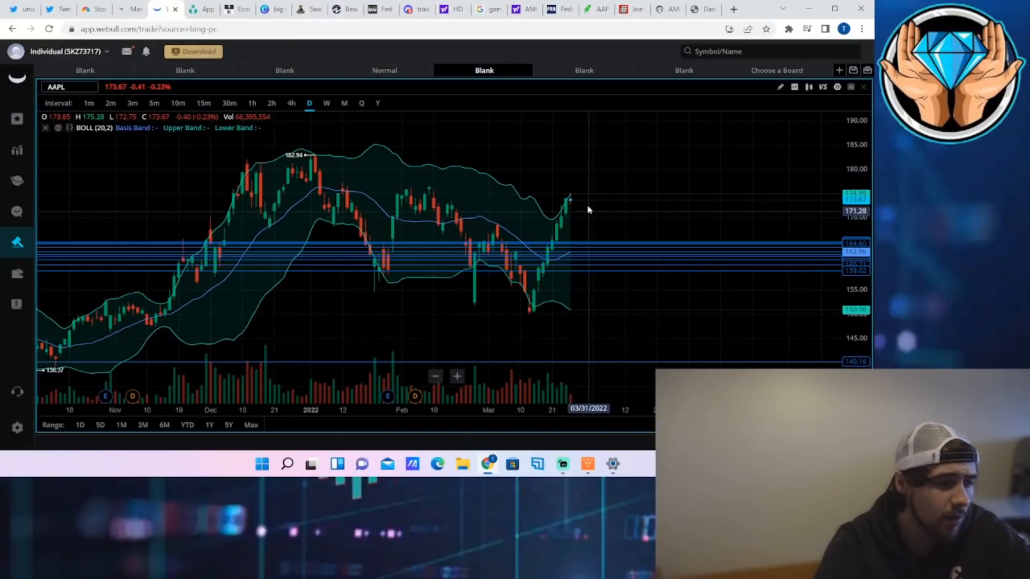
mouse_move(588, 210)
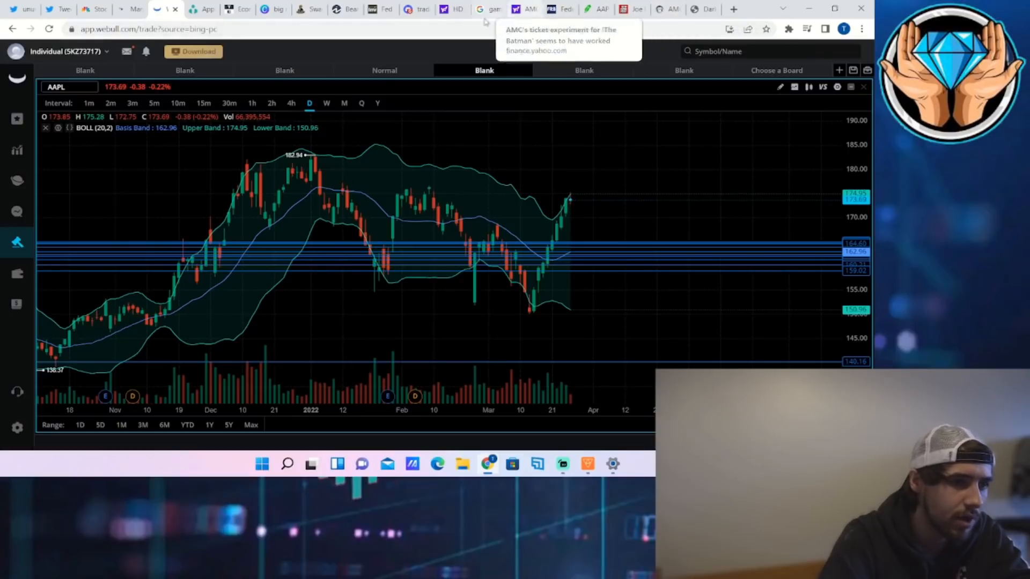
Switch from the AAPL chart to the Stockgrid dark pool data page.
left_click(669, 9)
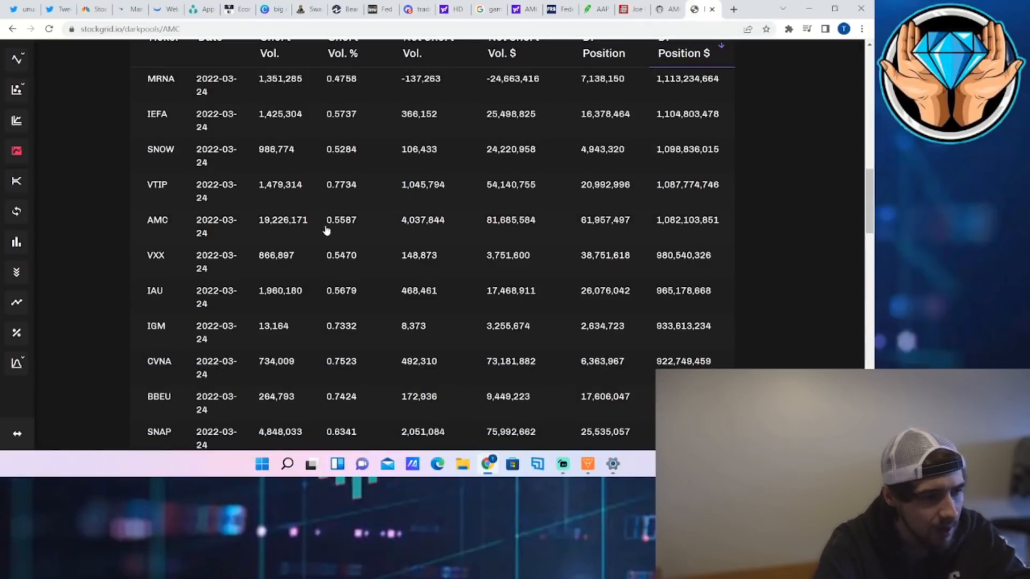
mouse_move(266, 261)
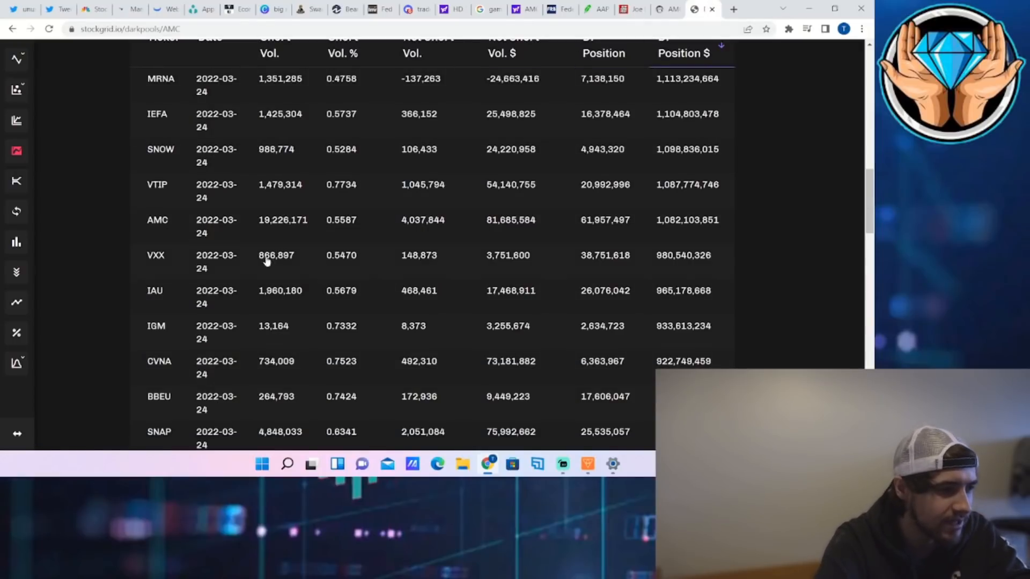
mouse_move(241, 247)
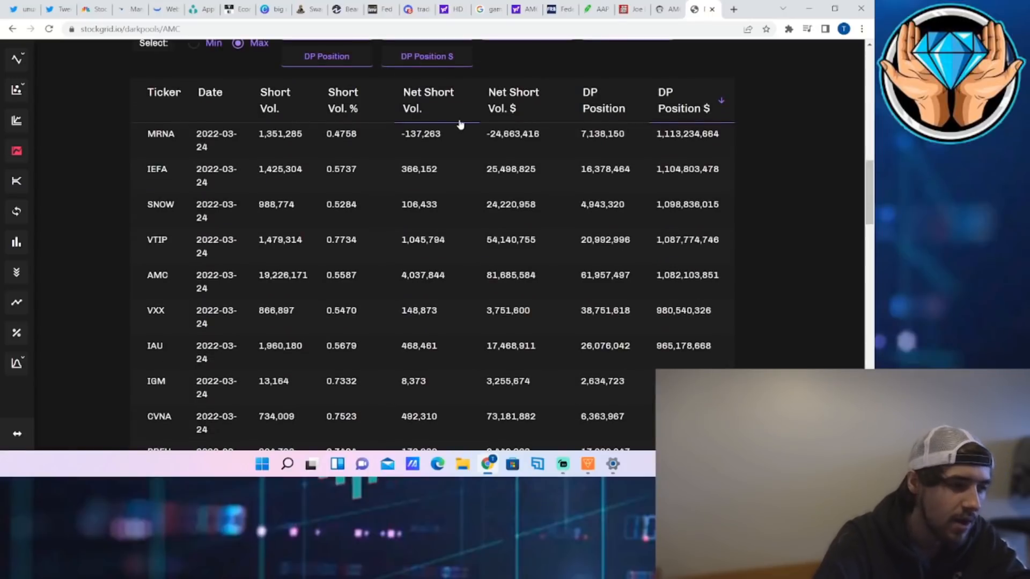
mouse_move(305, 284)
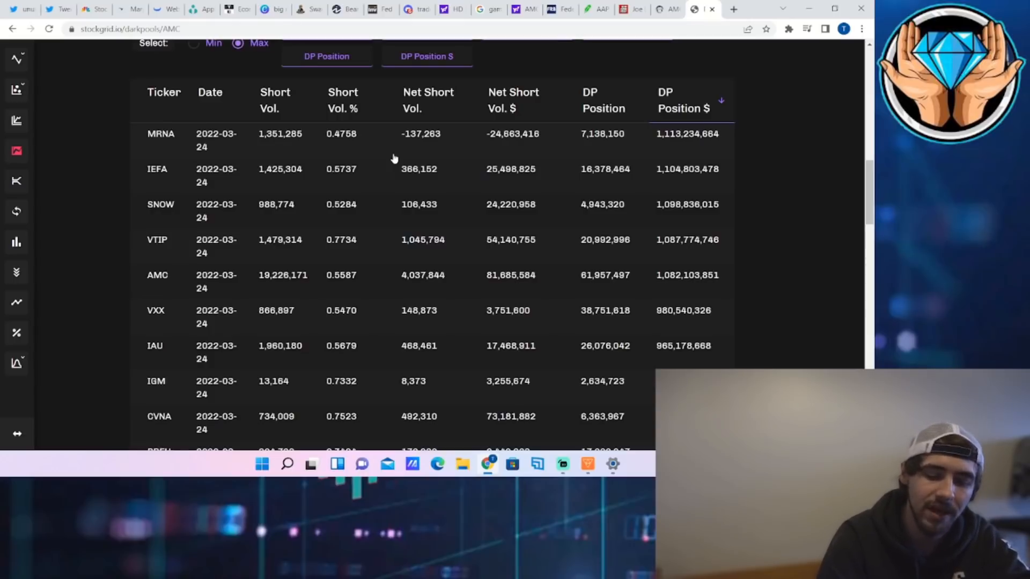
mouse_move(435, 153)
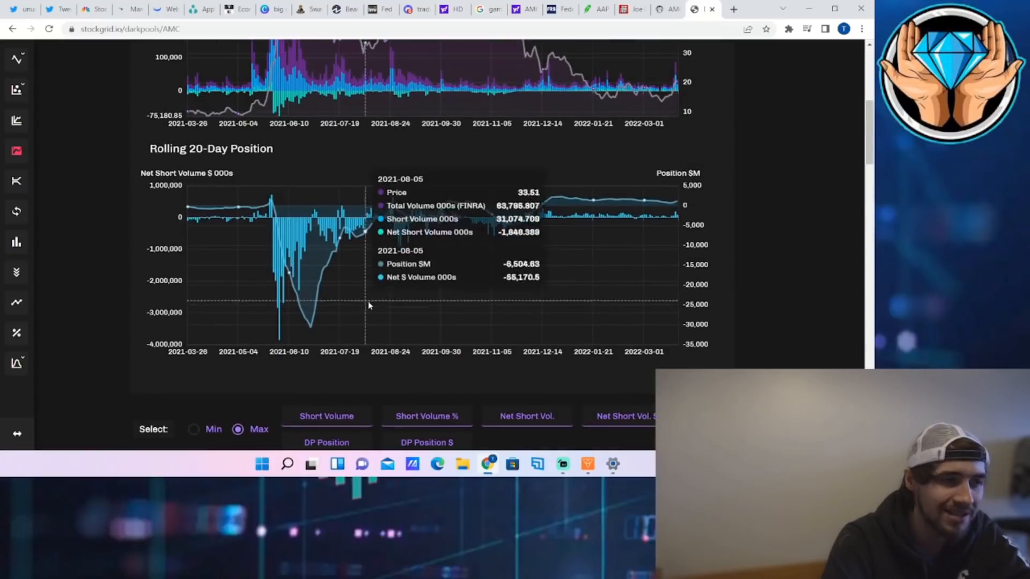
Scroll AMC's Price vs Short Volume charts on Stockgrid, then return to Webull.
scroll("up", 3)
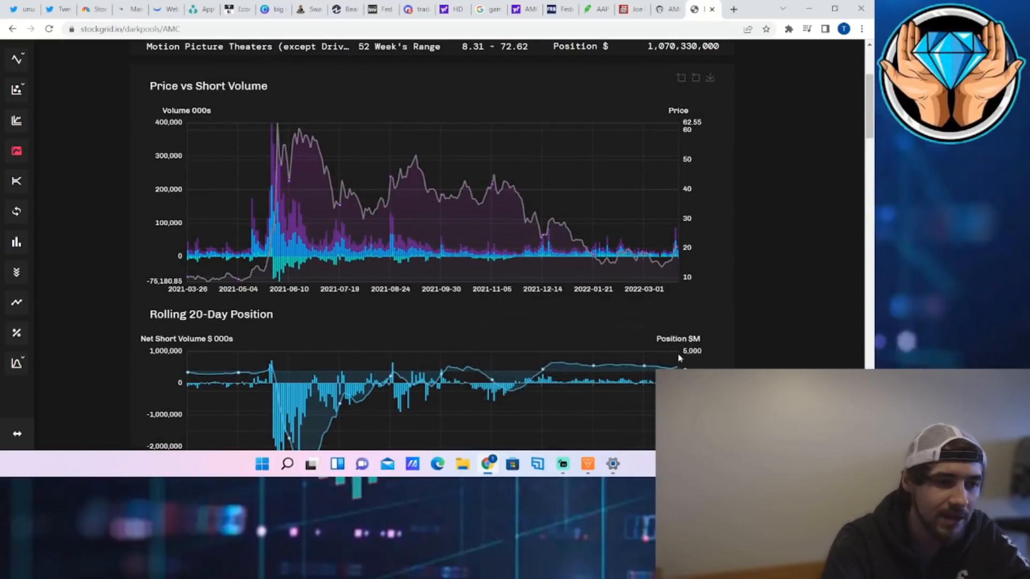
mouse_move(649, 247)
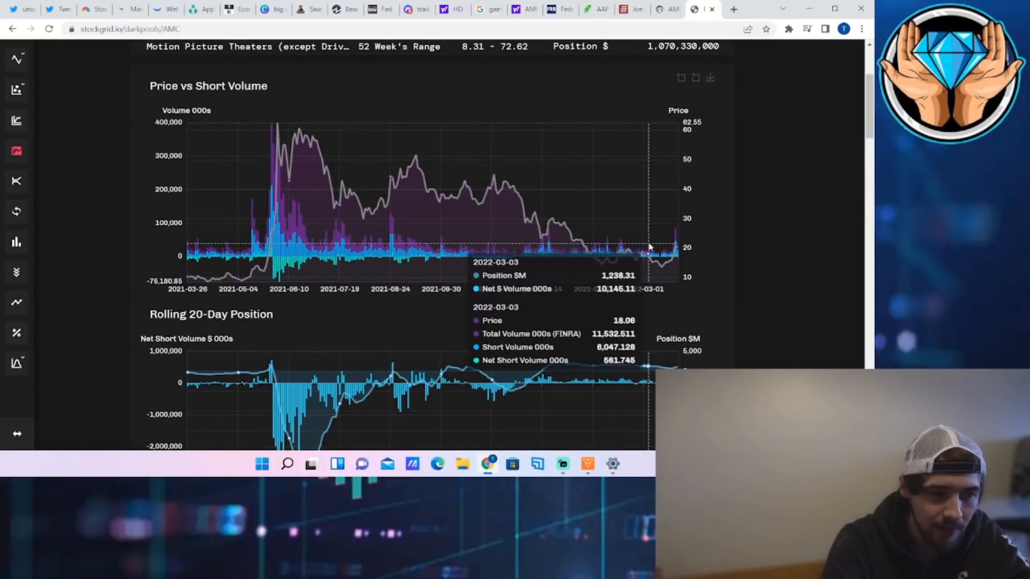
mouse_move(708, 308)
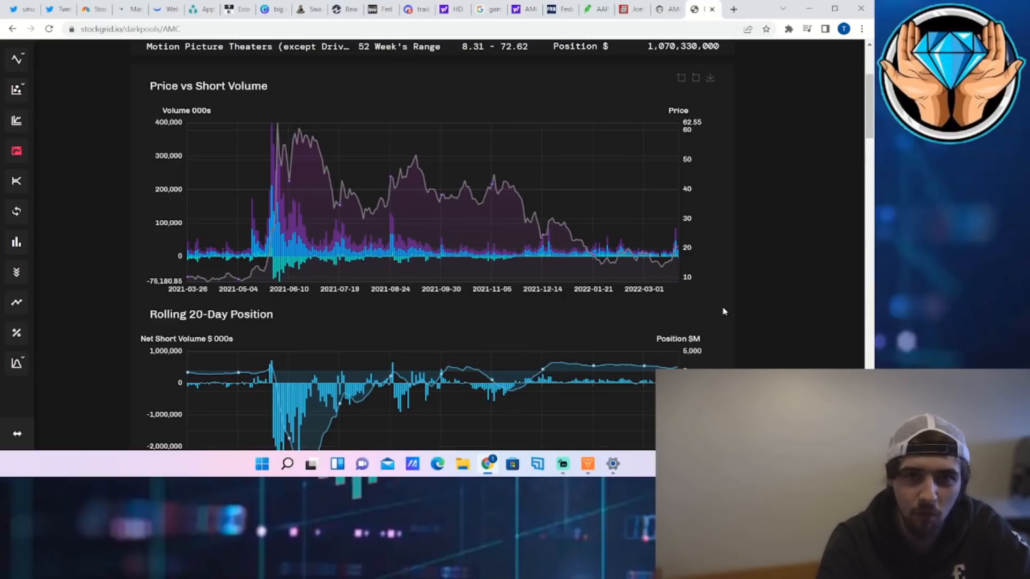
mouse_move(546, 320)
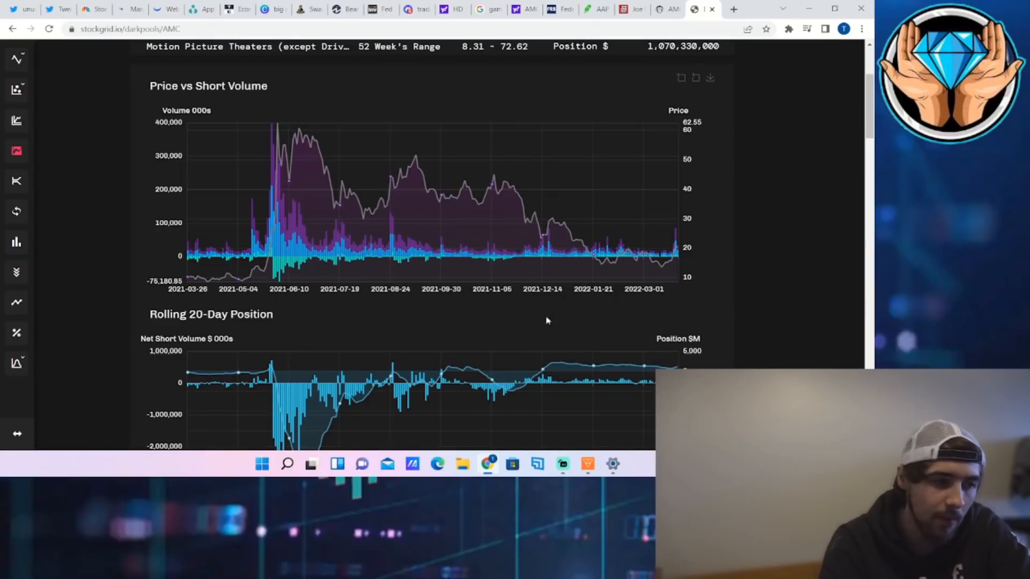
mouse_move(503, 251)
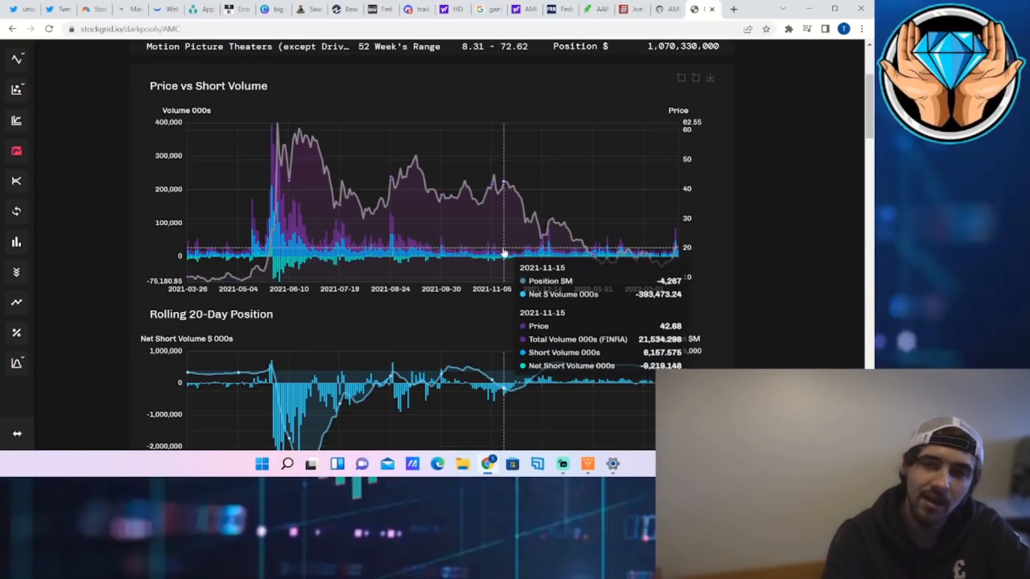
mouse_move(492, 223)
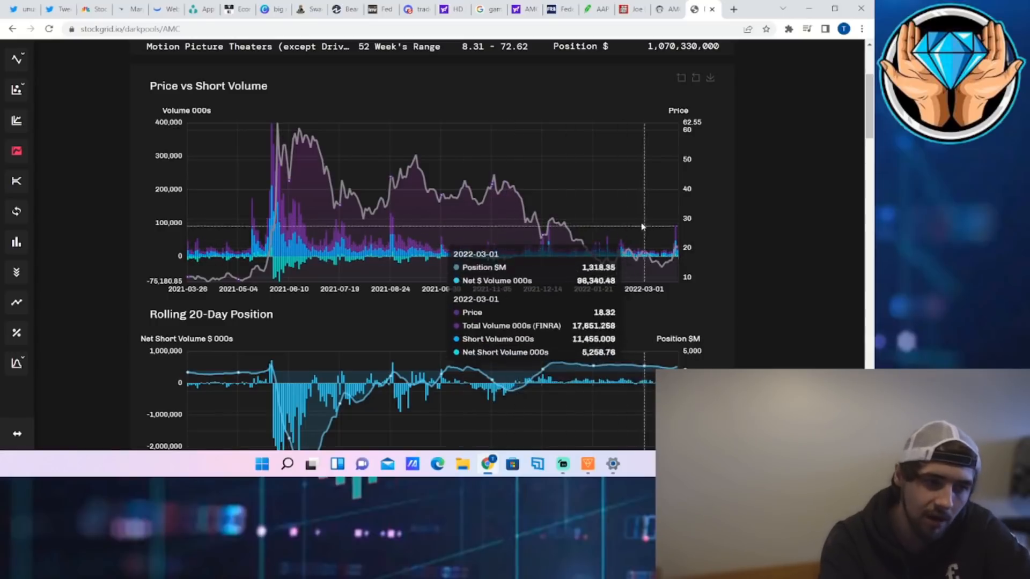
left_click(161, 9)
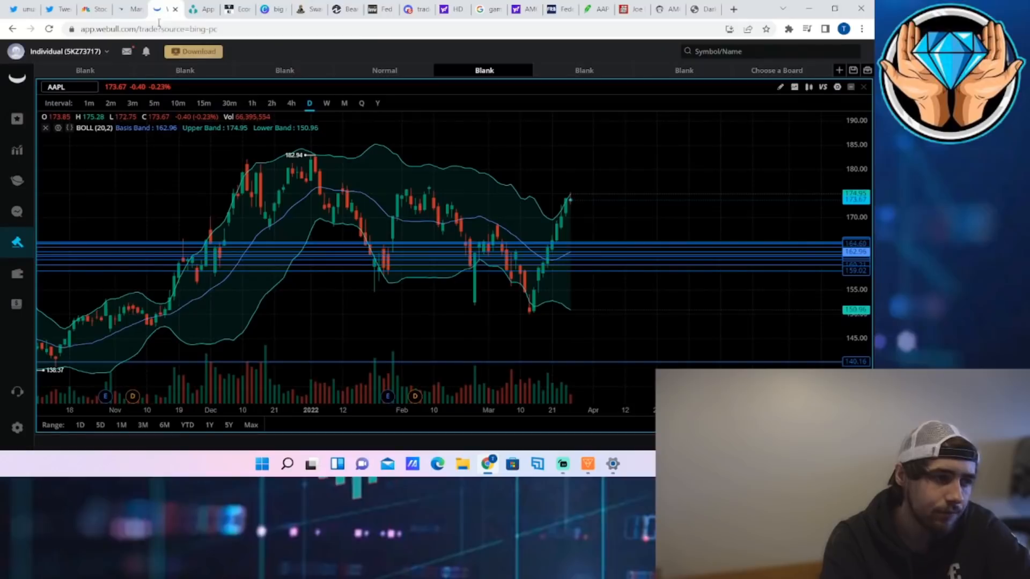
Show the AMC one-minute chart board, then switch to the Robinhood page.
left_click(185, 71)
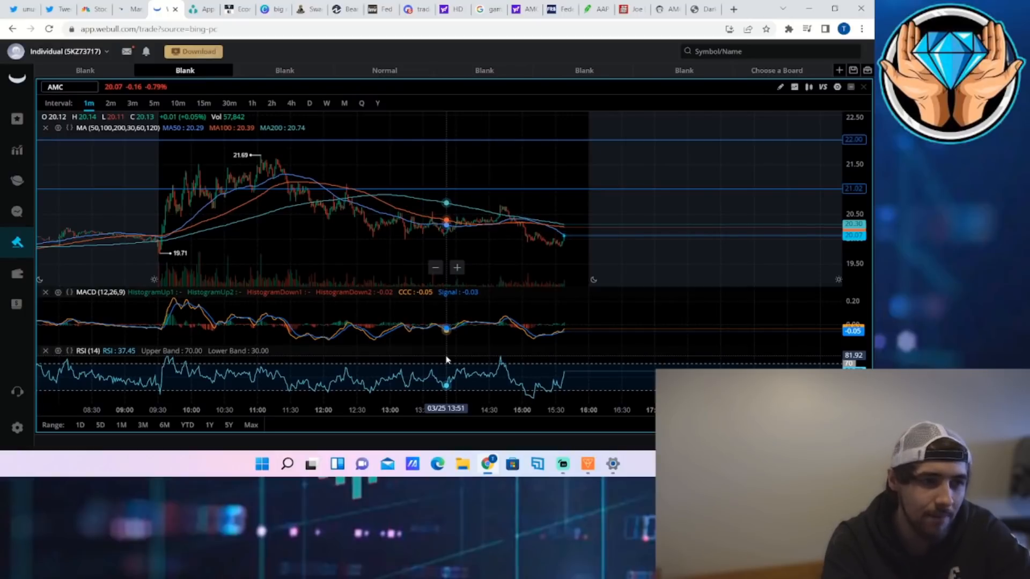
left_click(578, 10)
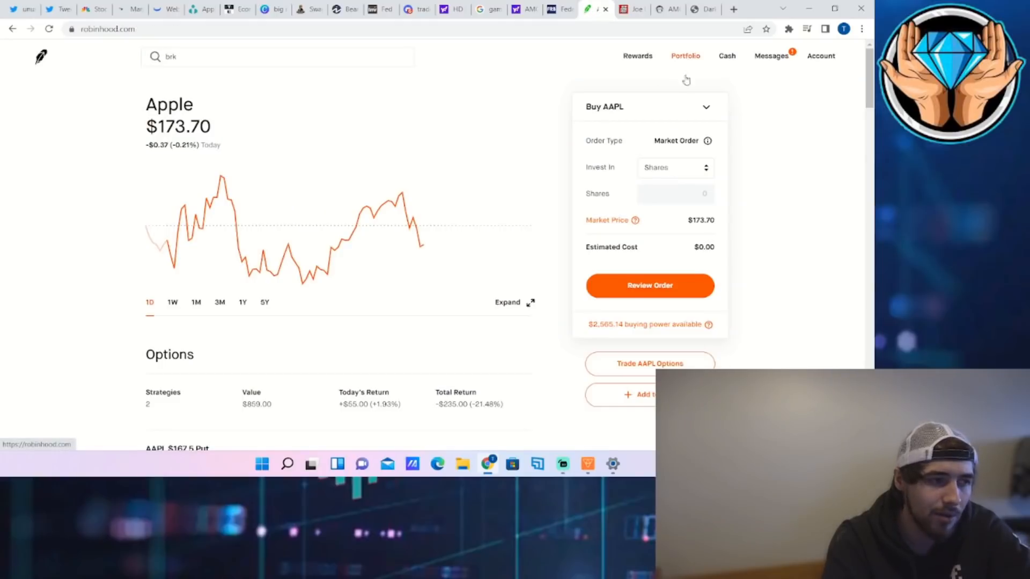
Open Robinhood's portfolio overview and scroll the holdings list.
left_click(685, 55)
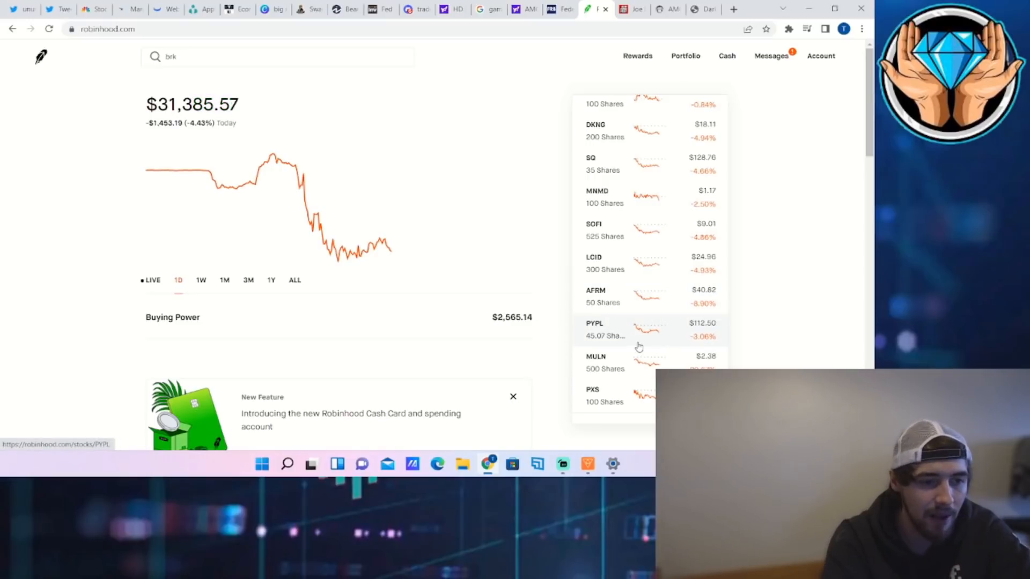
mouse_move(639, 369)
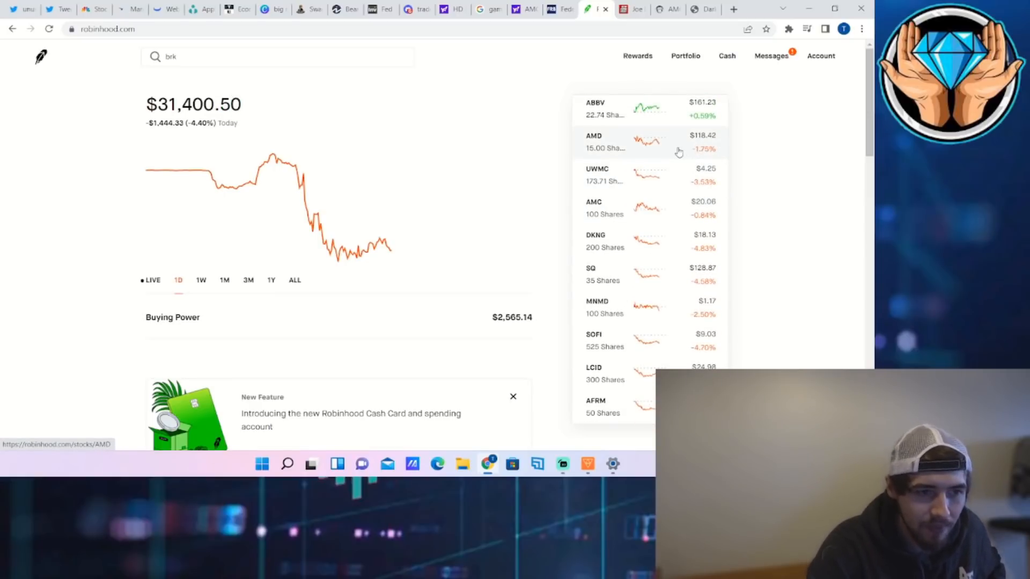
scroll("down", 3)
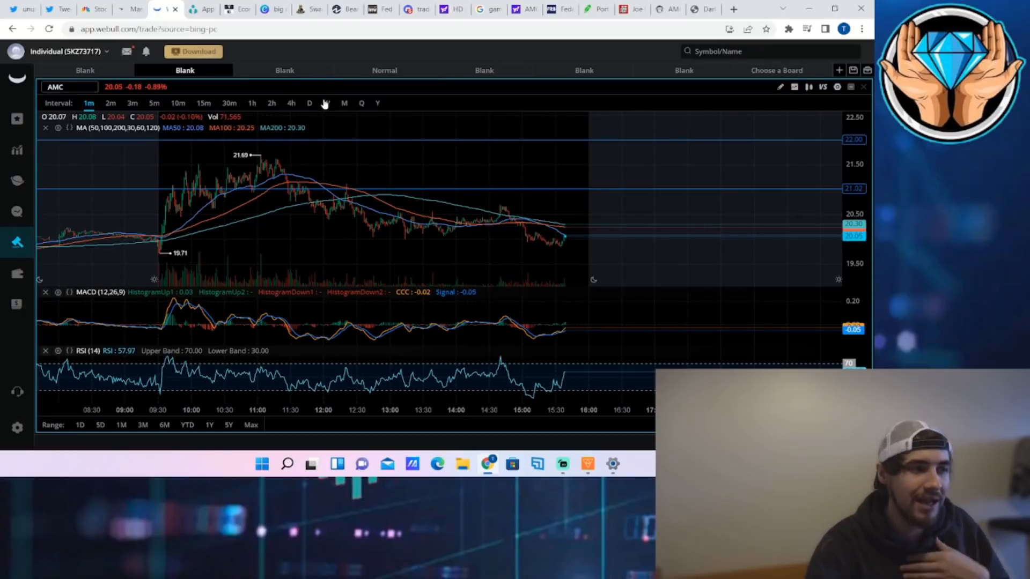
mouse_move(309, 183)
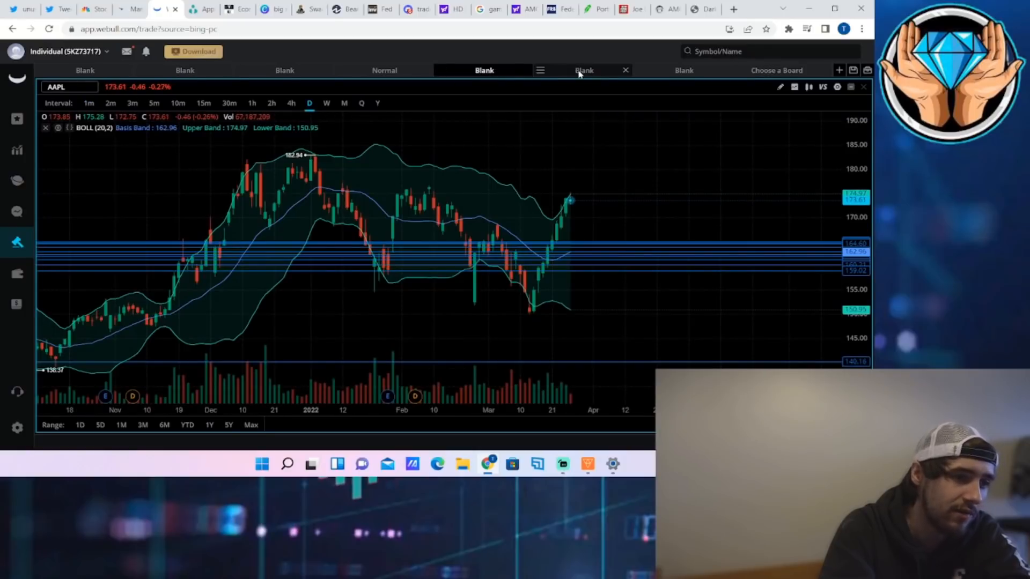
Change the AAPL board's symbol to GME, check the TLRY board, and return to the AMC board.
left_click(484, 71)
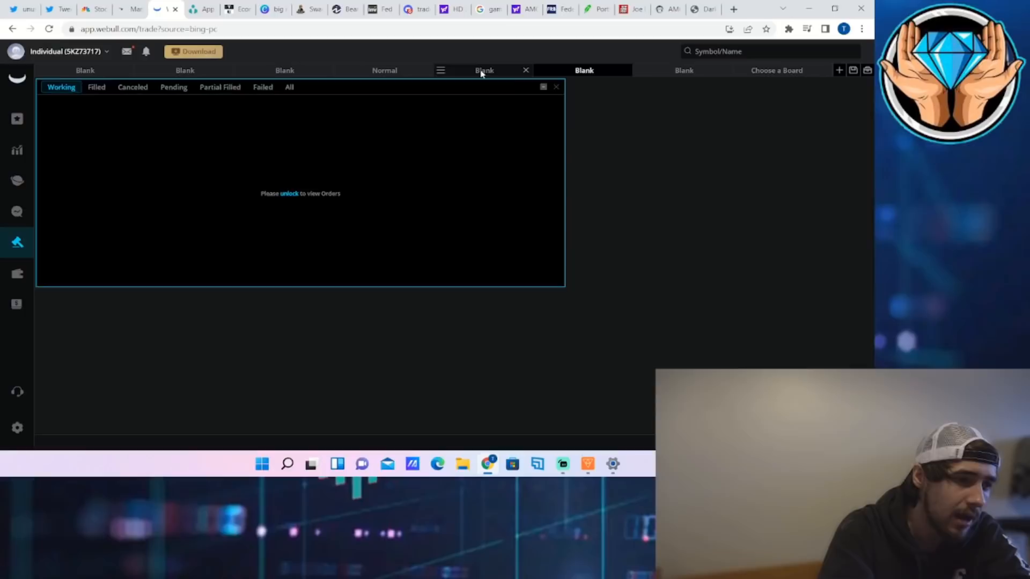
left_click(484, 71)
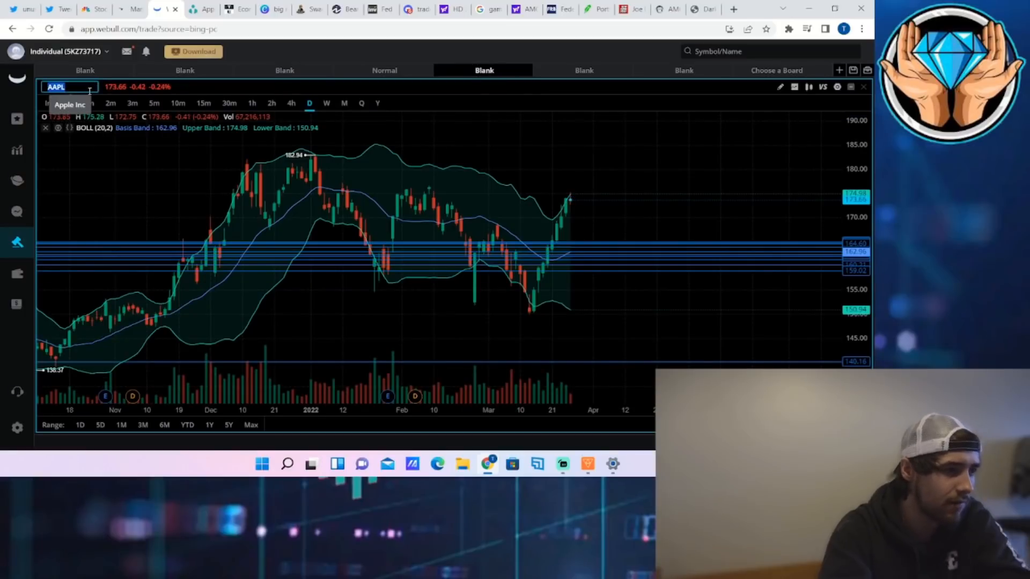
type("GME")
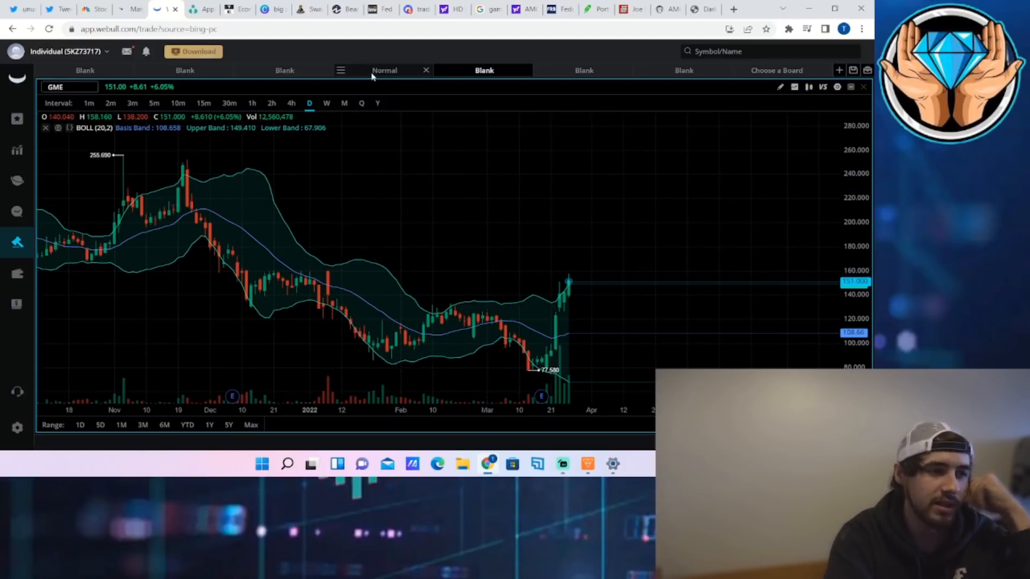
left_click(284, 71)
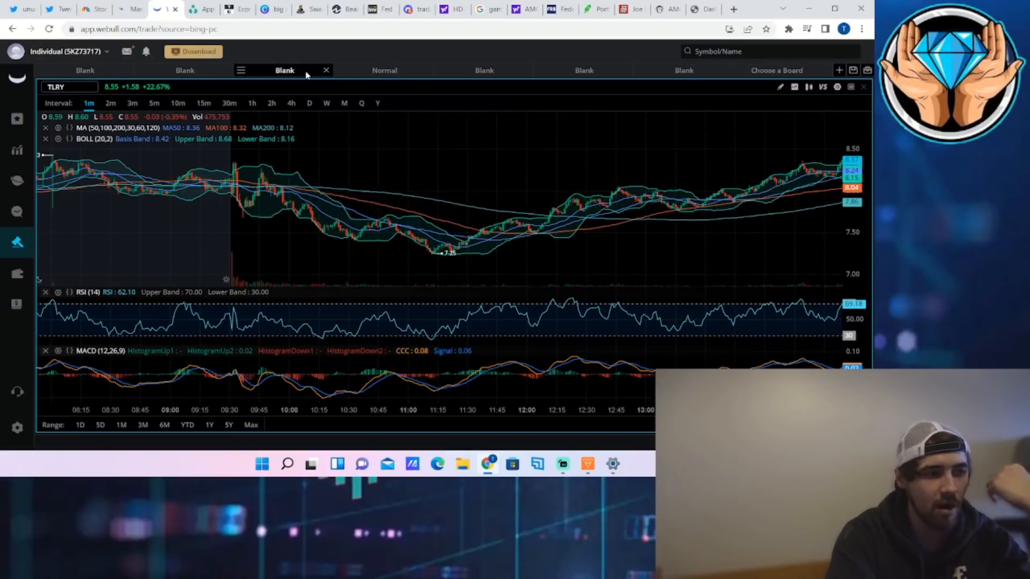
left_click(184, 71)
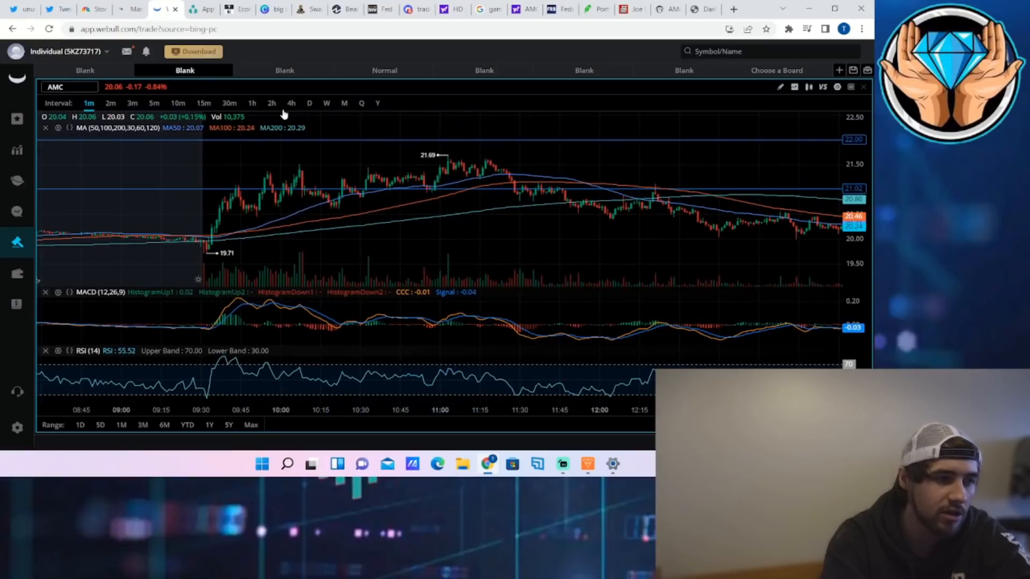
Switch the AMC chart to 4-hour then daily candles, then go to Ortex's AAPL short interest page.
left_click(270, 103)
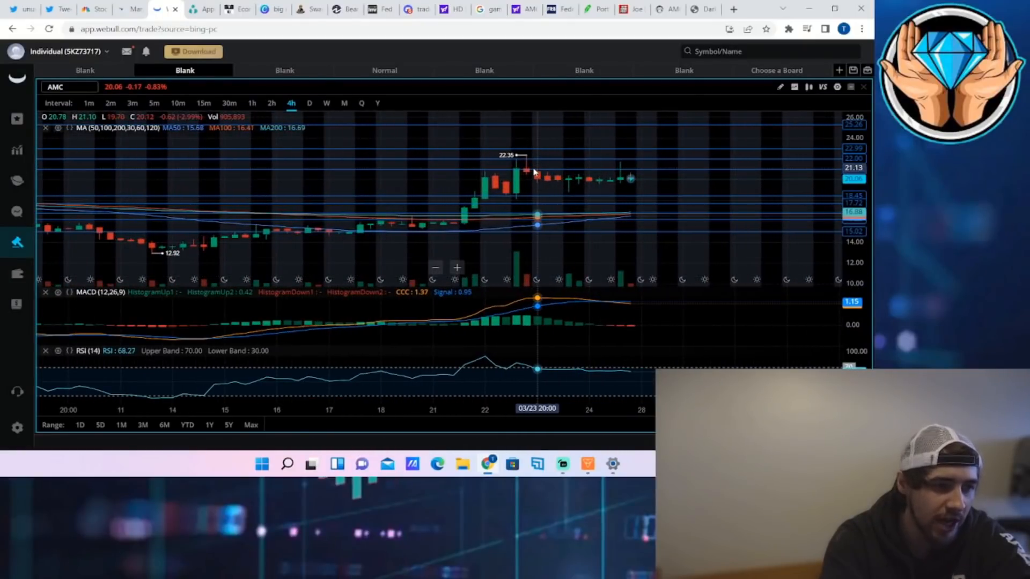
mouse_move(556, 164)
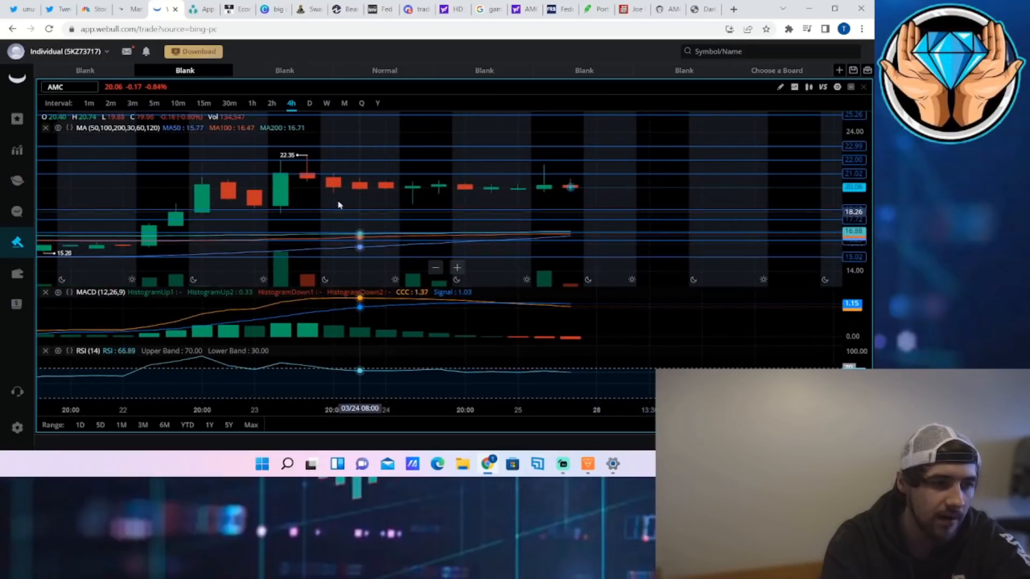
mouse_move(560, 166)
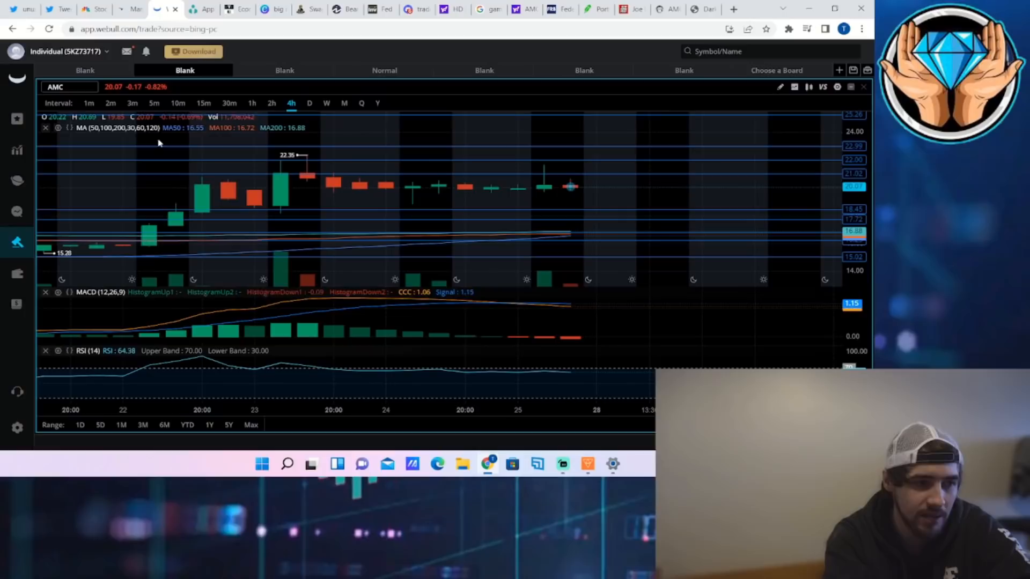
mouse_move(385, 197)
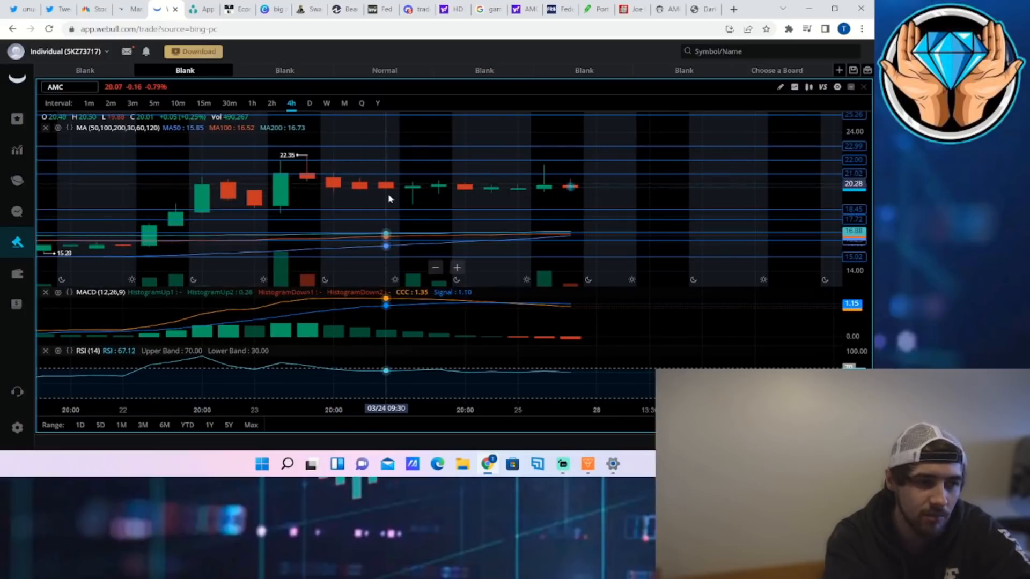
mouse_move(676, 192)
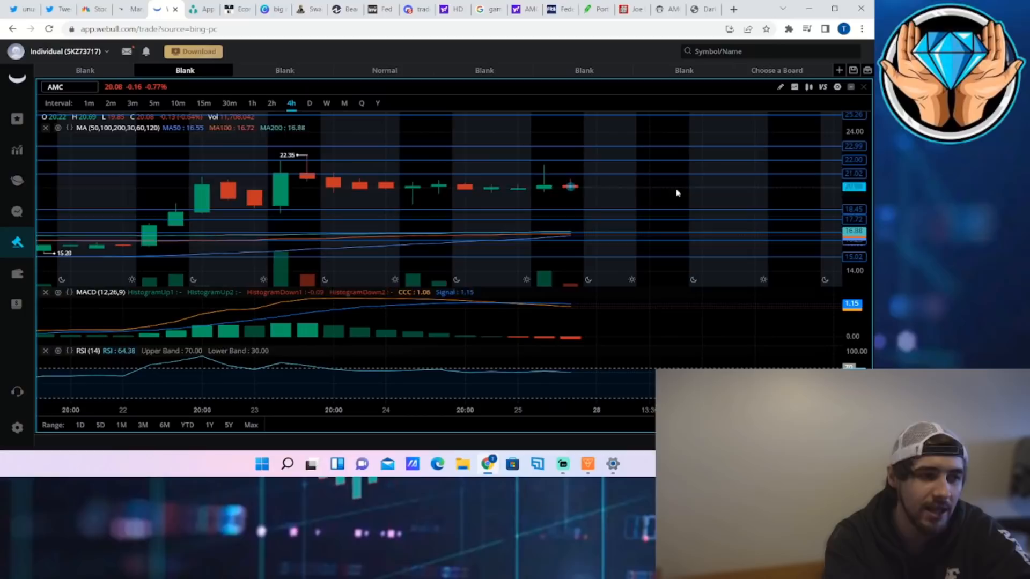
mouse_move(385, 194)
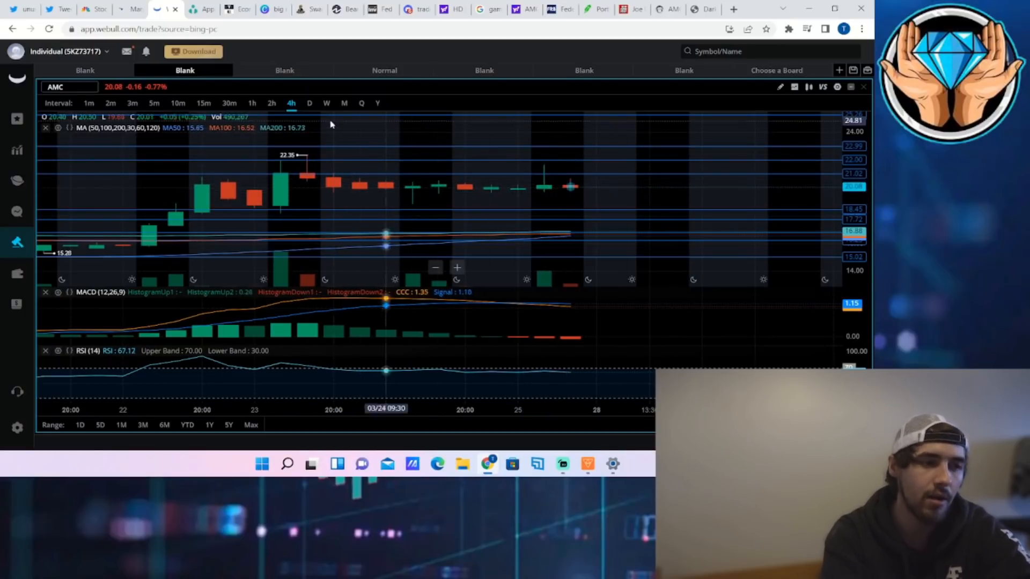
left_click(309, 103)
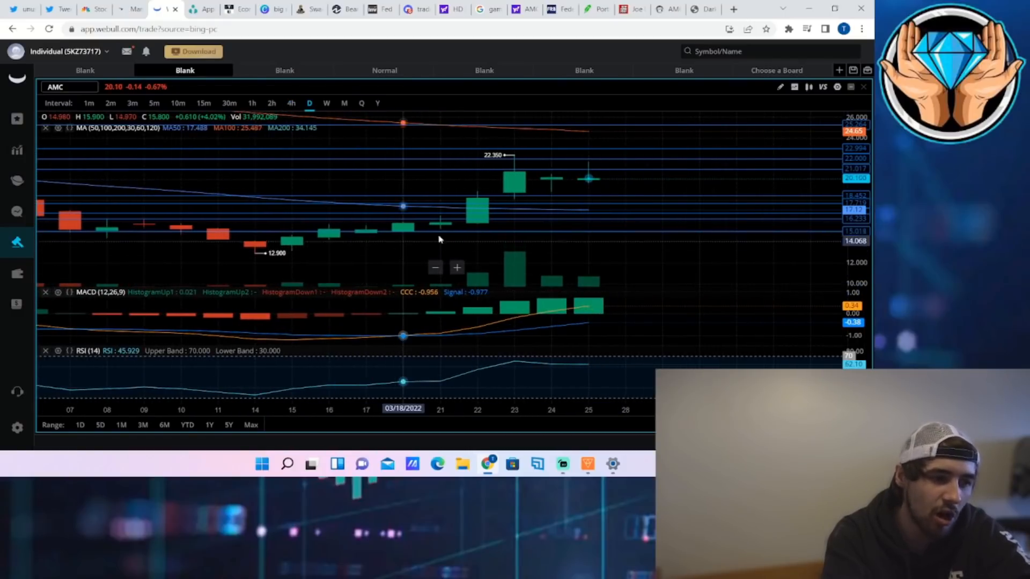
mouse_move(476, 140)
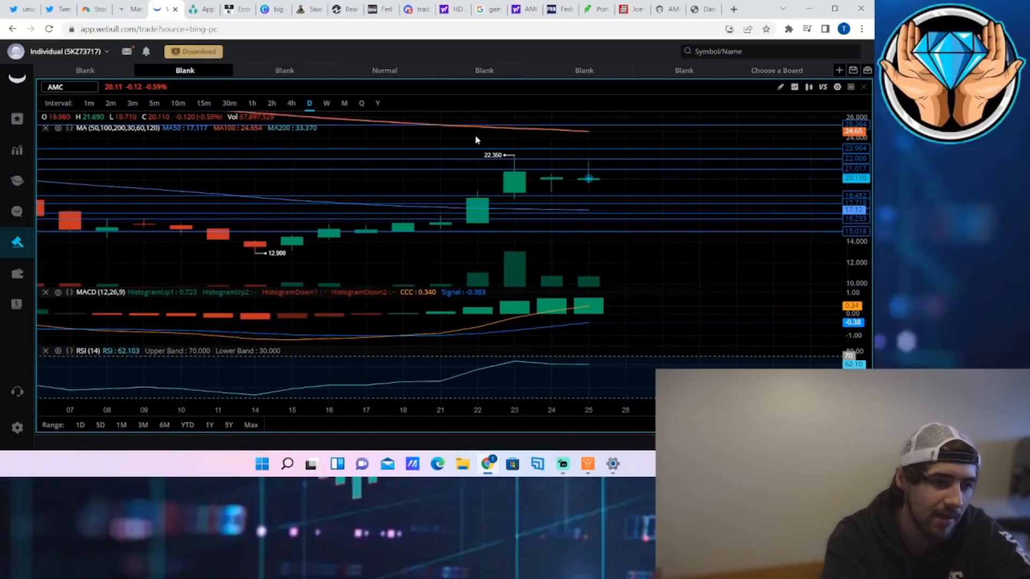
mouse_move(635, 245)
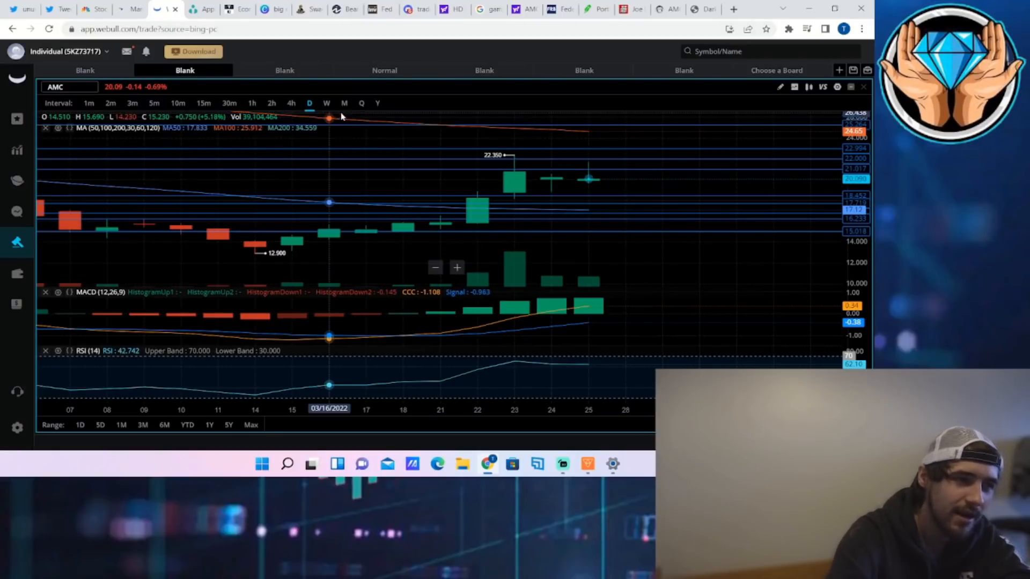
left_click(192, 10)
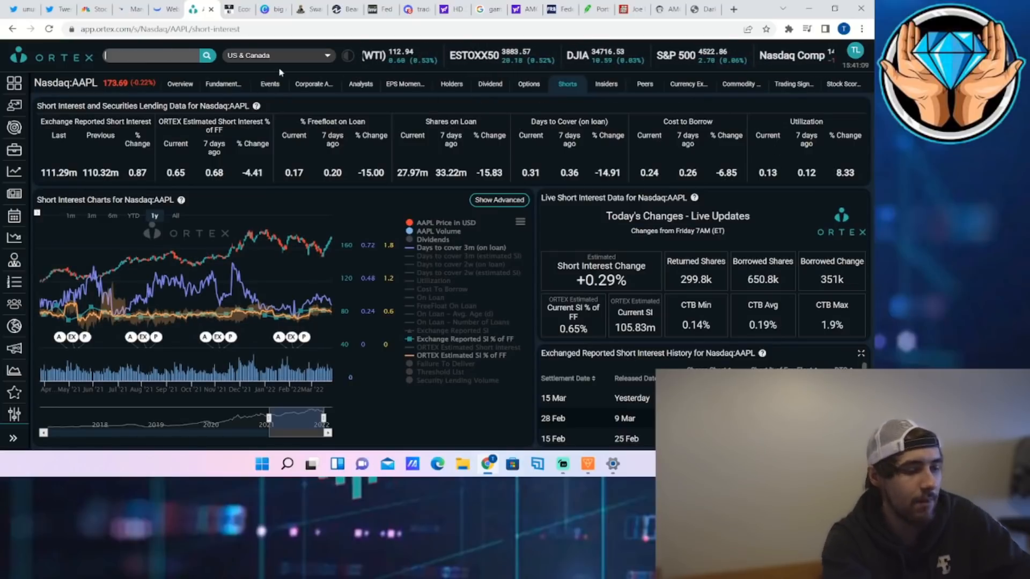
Search Ortex for AMC and bring up its NYSE:AMC short interest page.
type("amd")
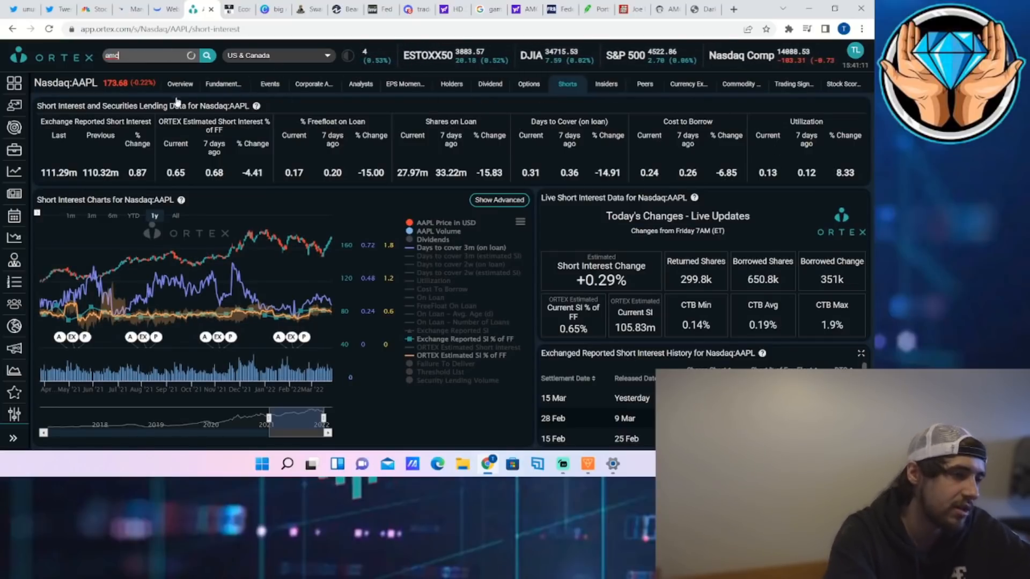
type("amc")
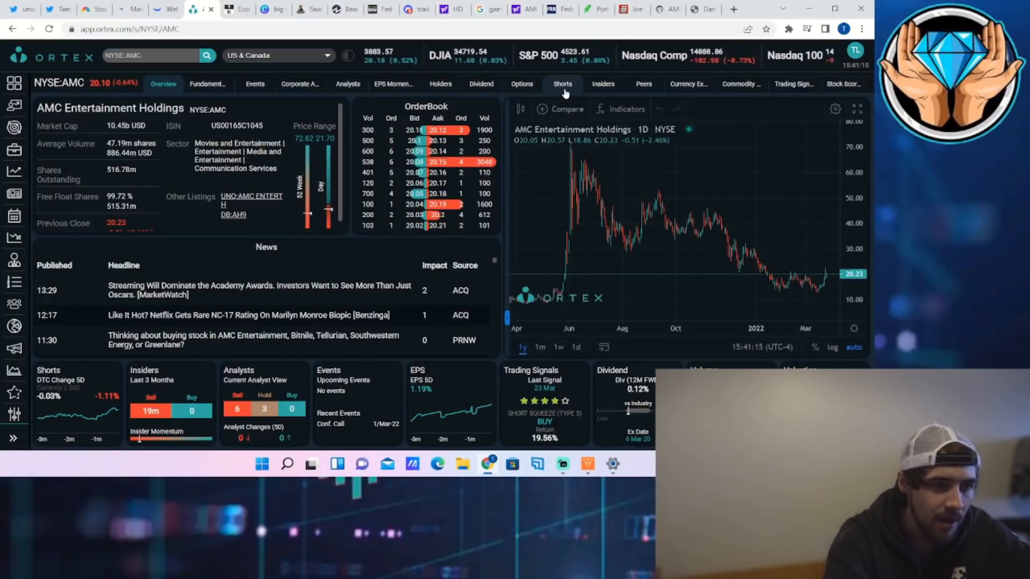
left_click(562, 84)
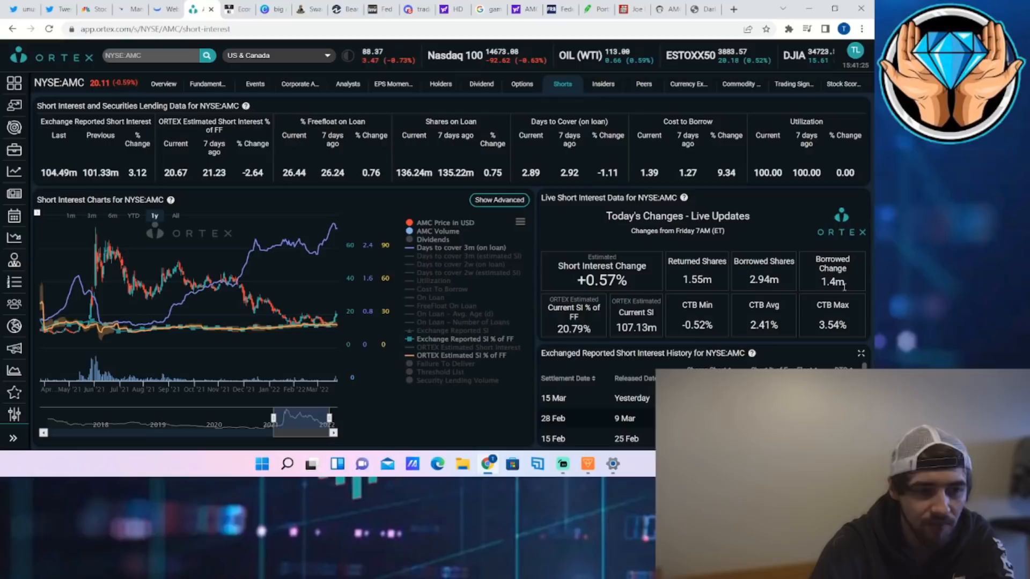
Inspect data points on AMC's short-interest chart around early February 2022.
double_click(766, 173)
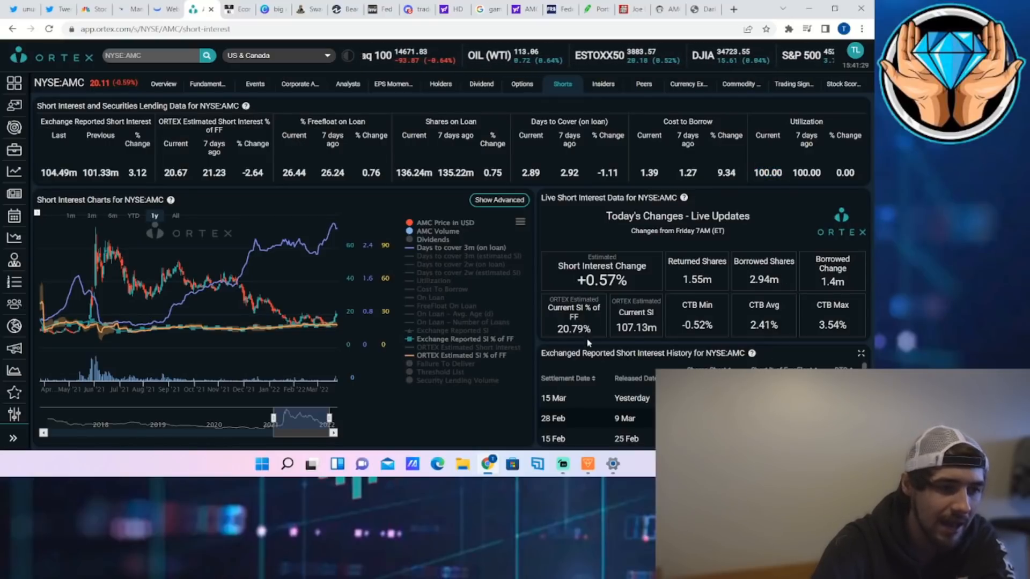
double_click(572, 330)
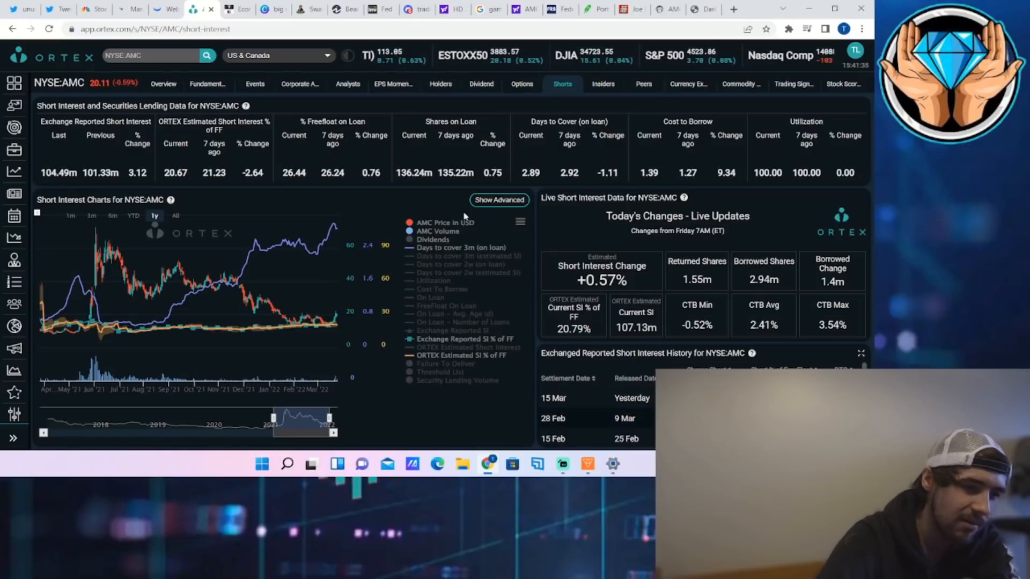
double_click(698, 279)
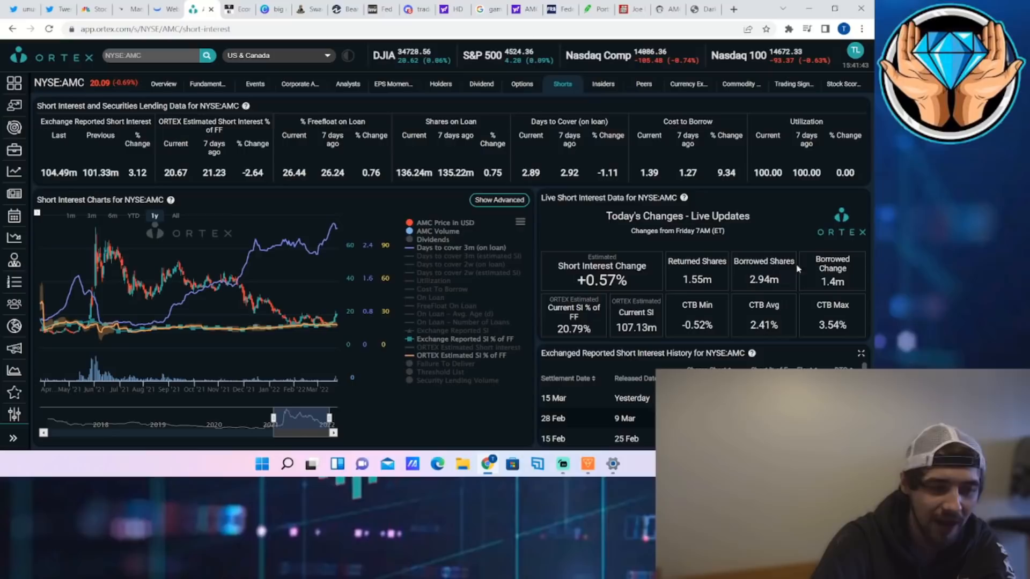
double_click(763, 278)
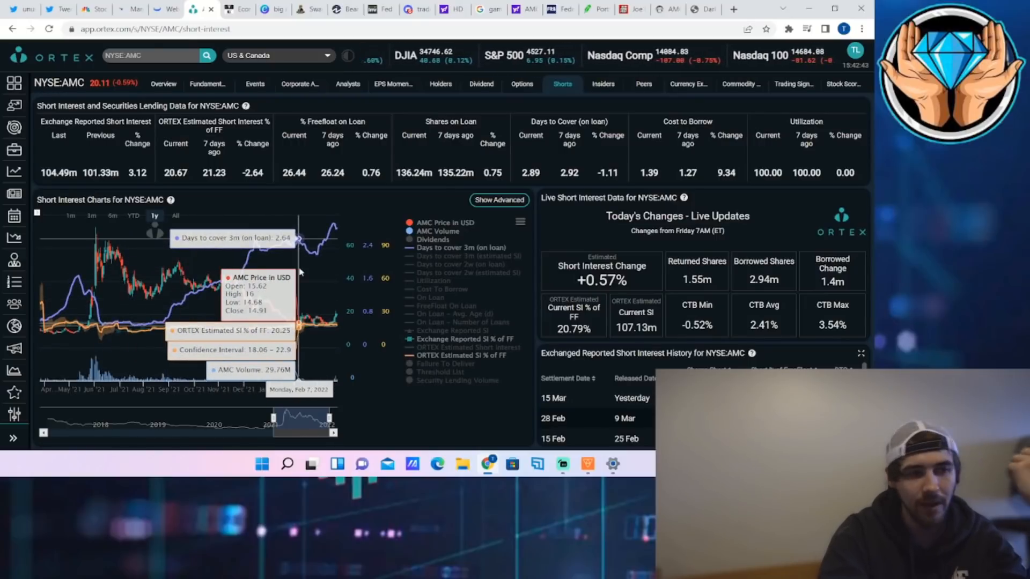
mouse_move(450, 102)
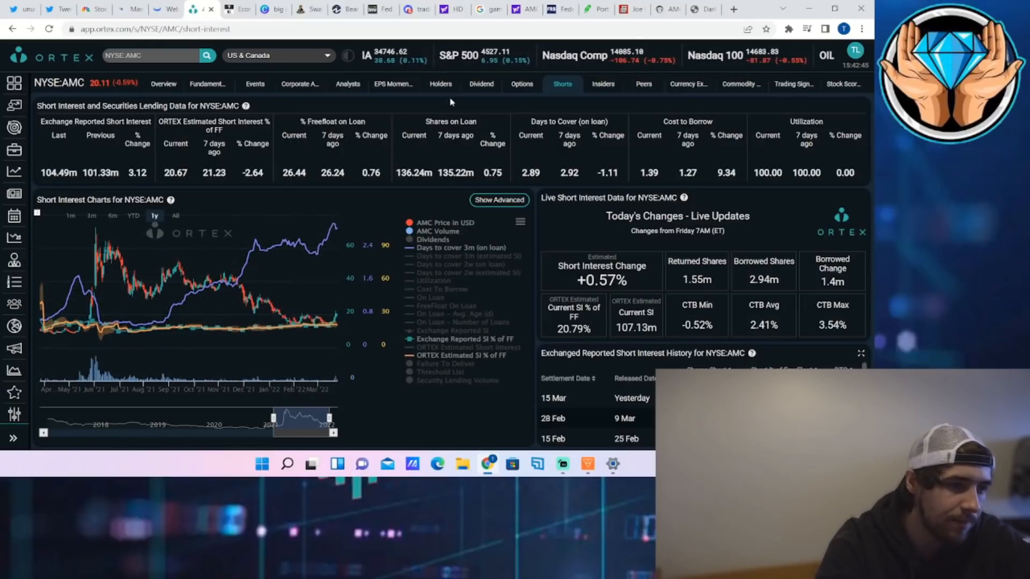
Switch the NYSE:AMC page to its Options data with option chain and flow sentiment.
left_click(521, 84)
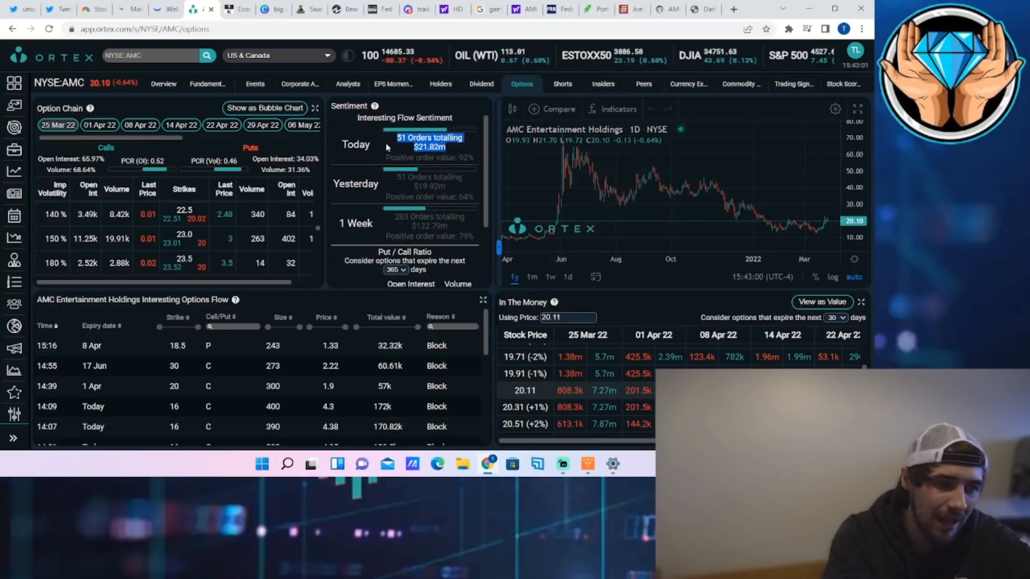
mouse_move(450, 194)
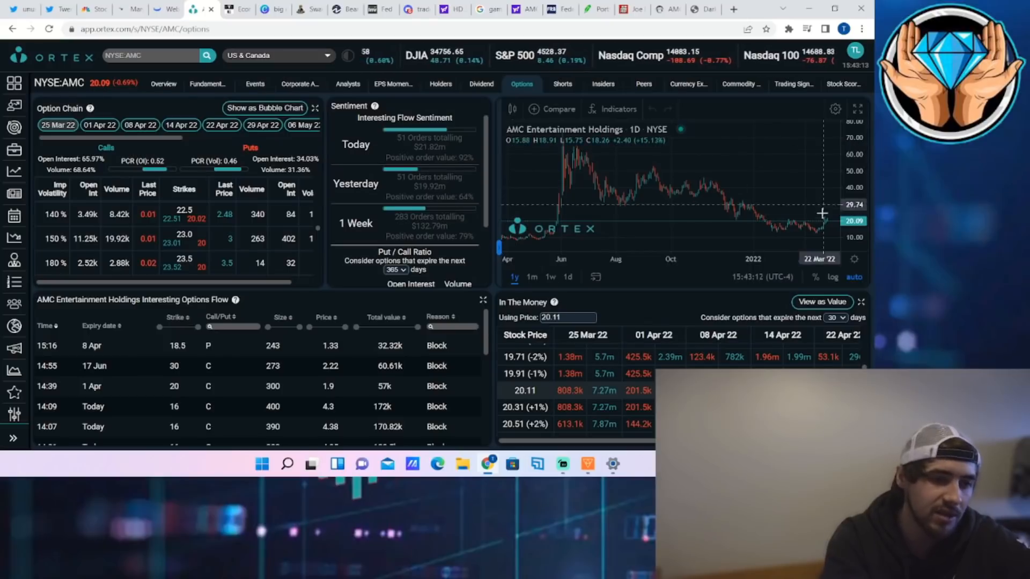
mouse_move(187, 60)
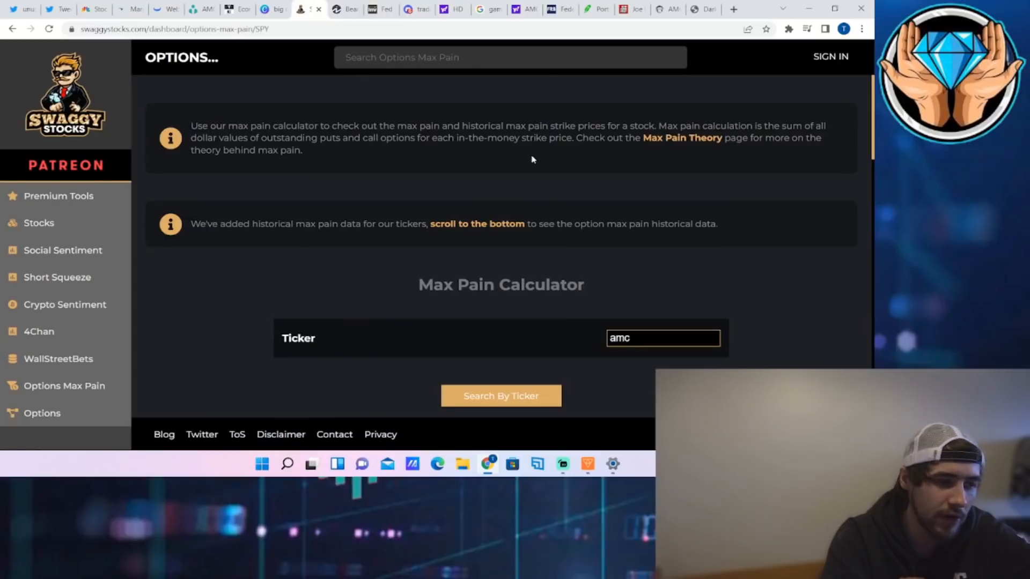
mouse_move(623, 305)
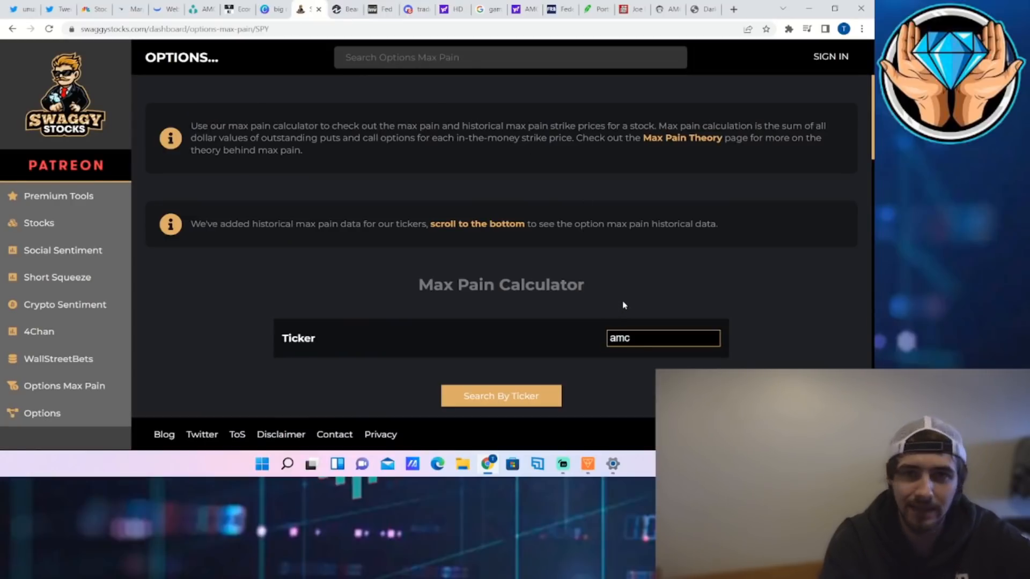
Run the AMC max pain lookup and view the March 25 max pain graph.
scroll("down", 3)
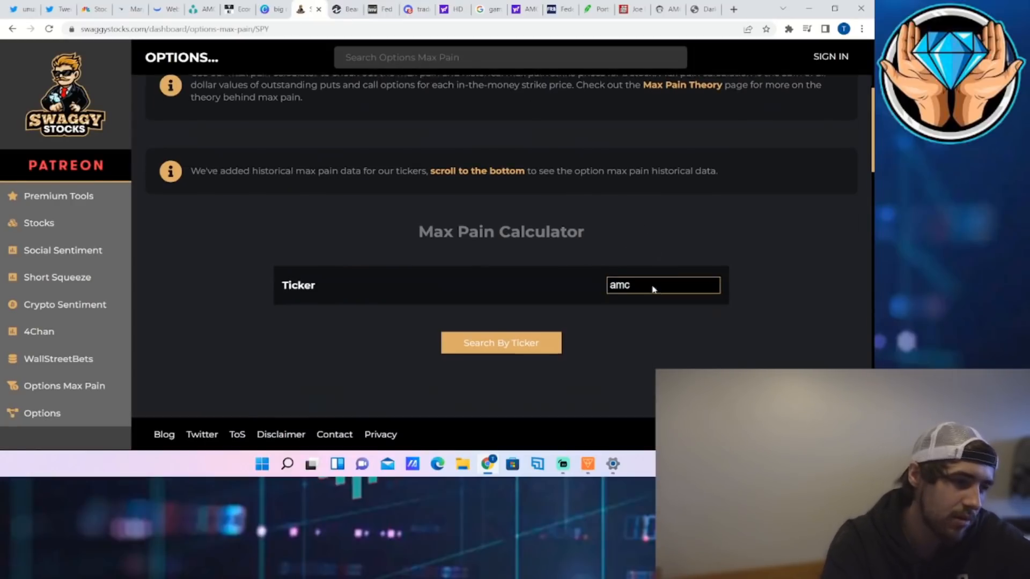
left_click(501, 343)
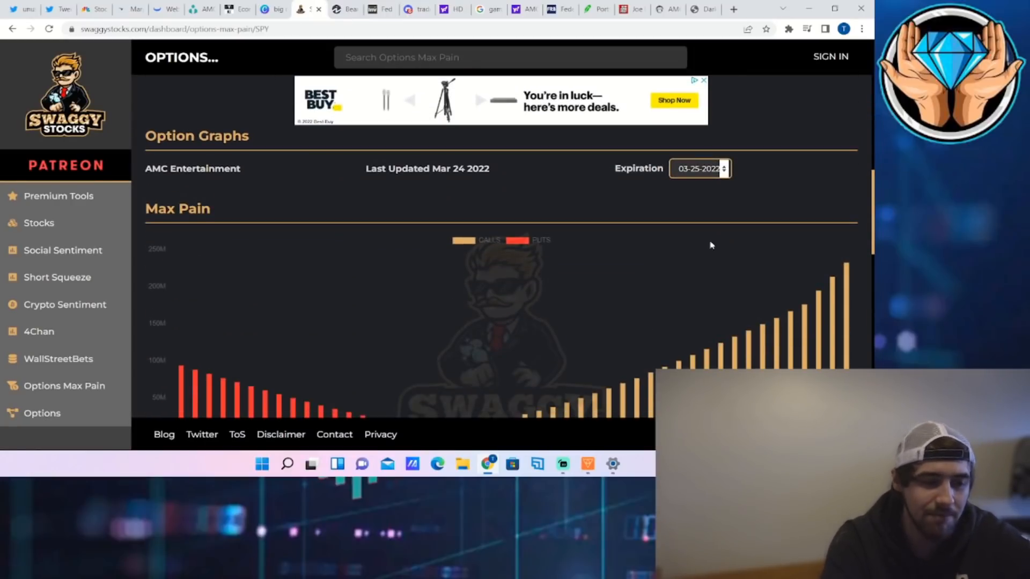
scroll("down", 3)
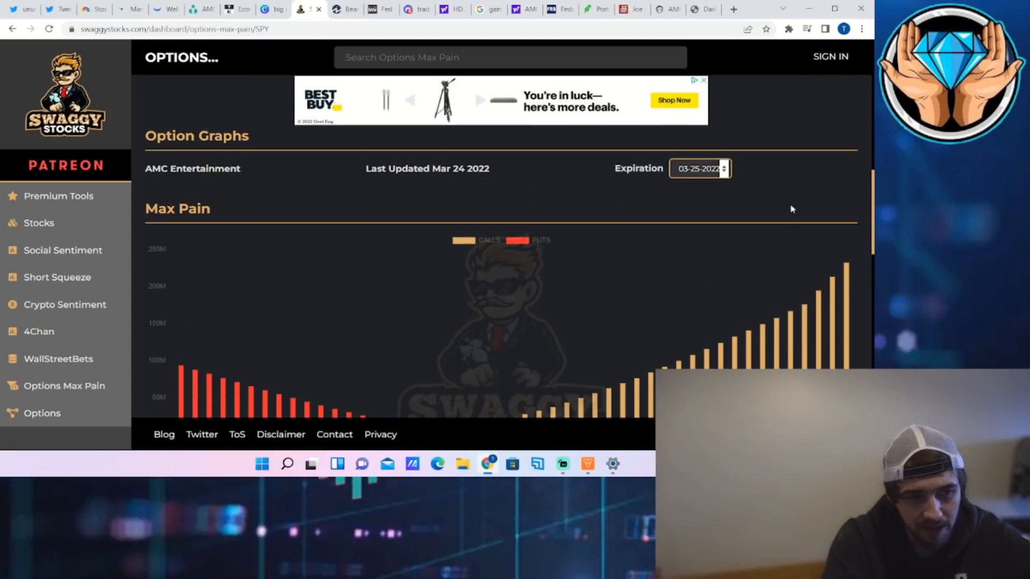
scroll("down", 3)
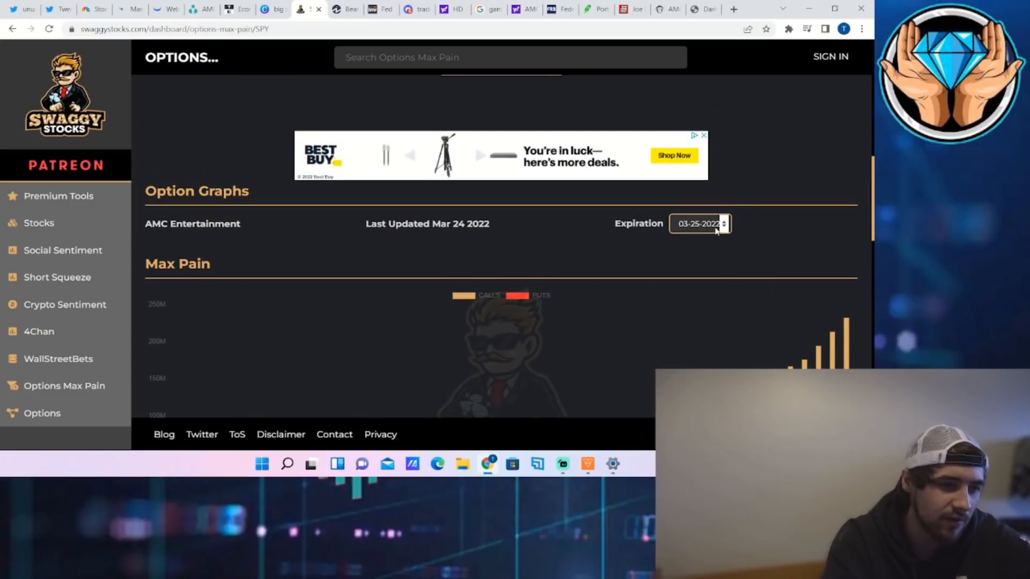
Change the expiration to 04-01-2022 and view that max pain graph.
left_click(700, 223)
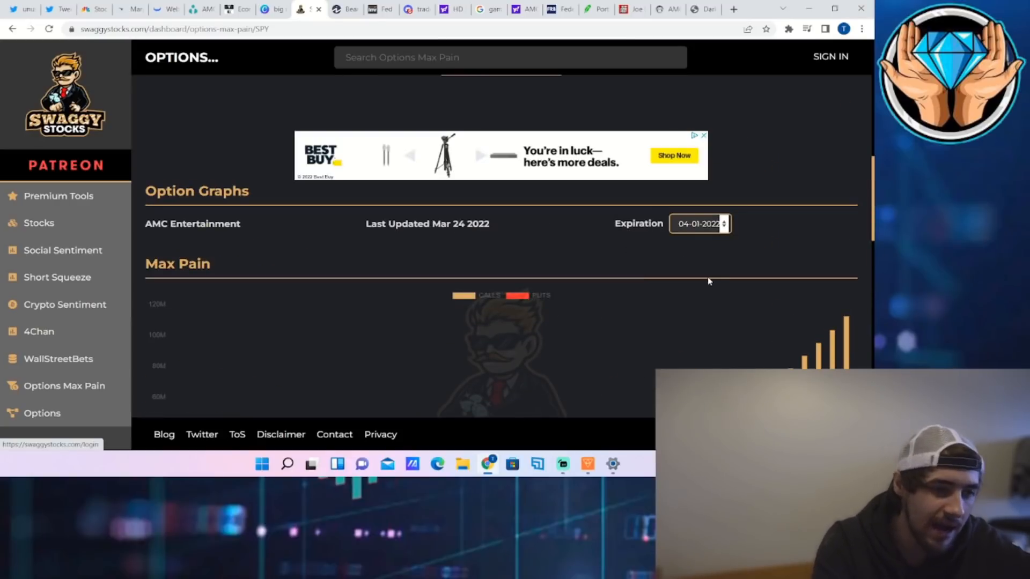
scroll("down", 3)
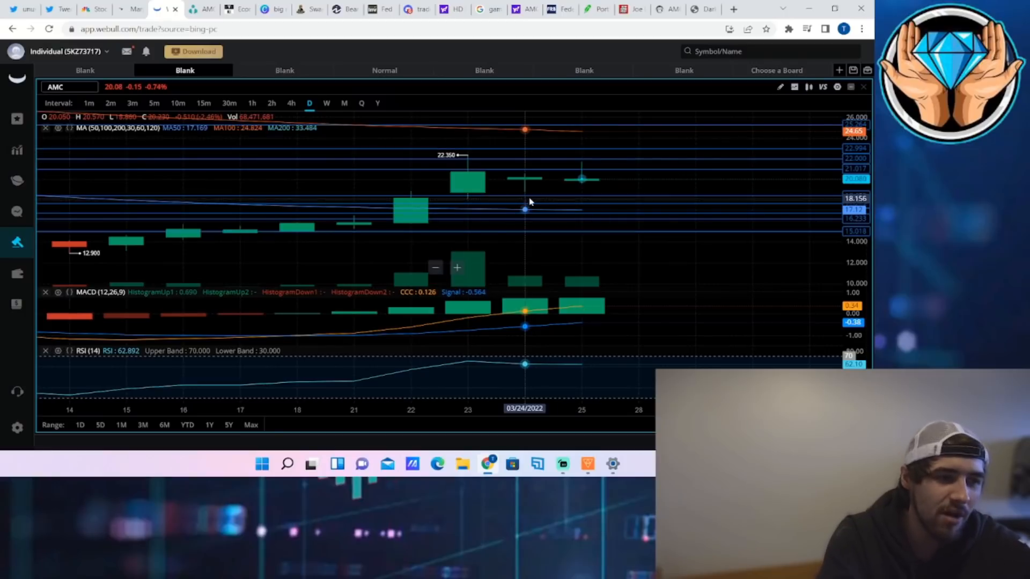
mouse_move(534, 232)
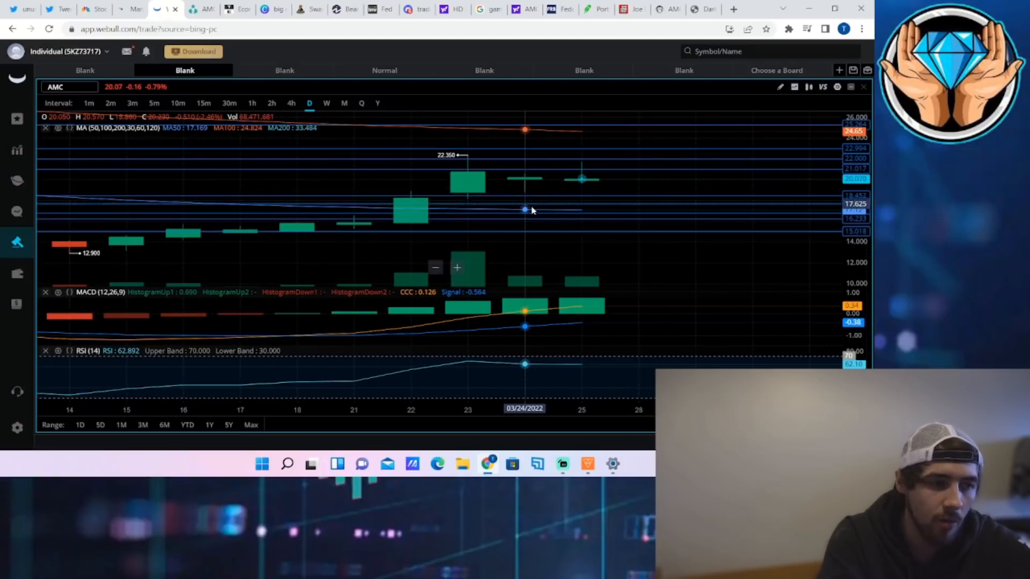
mouse_move(468, 191)
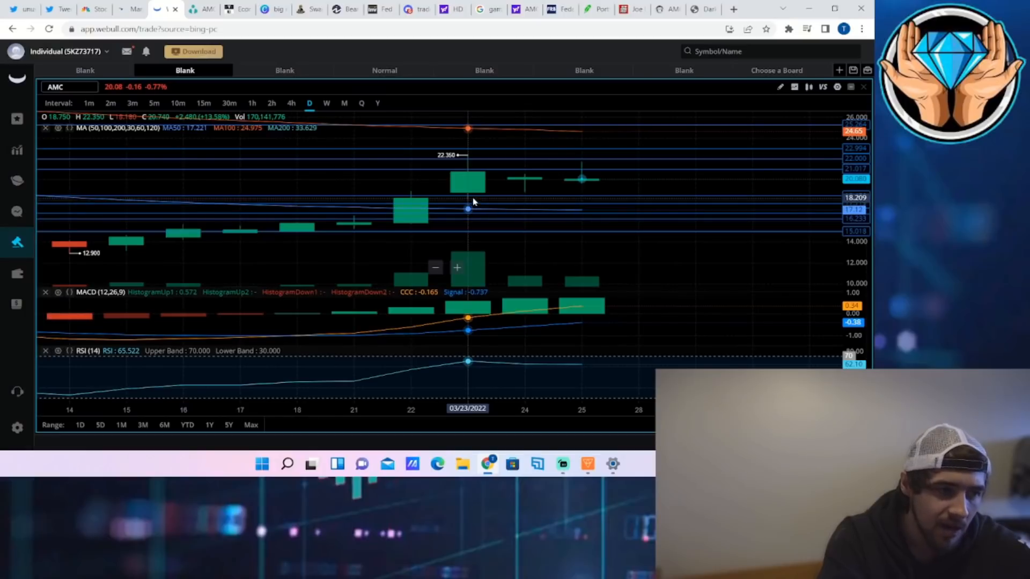
mouse_move(468, 170)
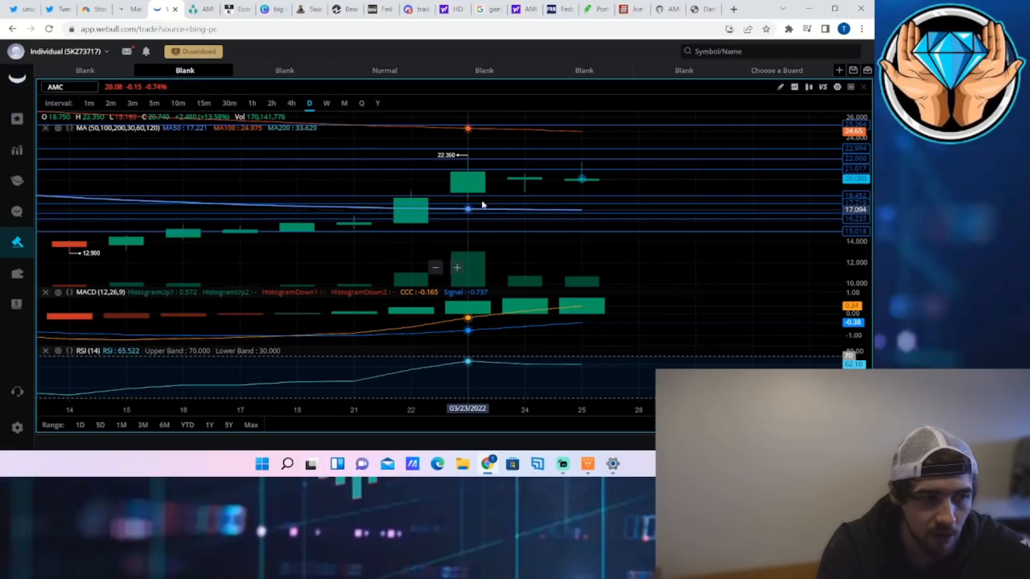
mouse_move(531, 201)
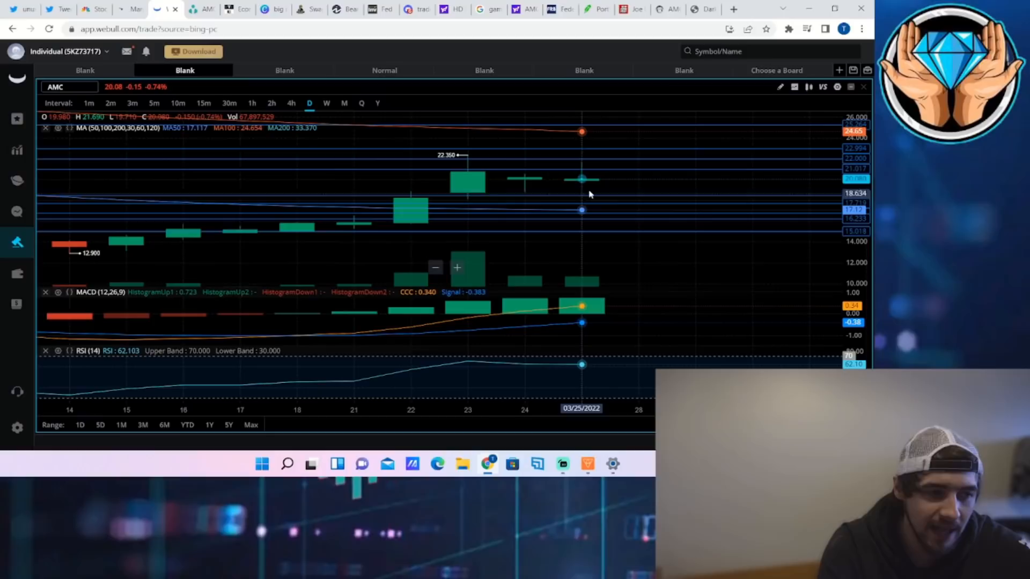
mouse_move(583, 167)
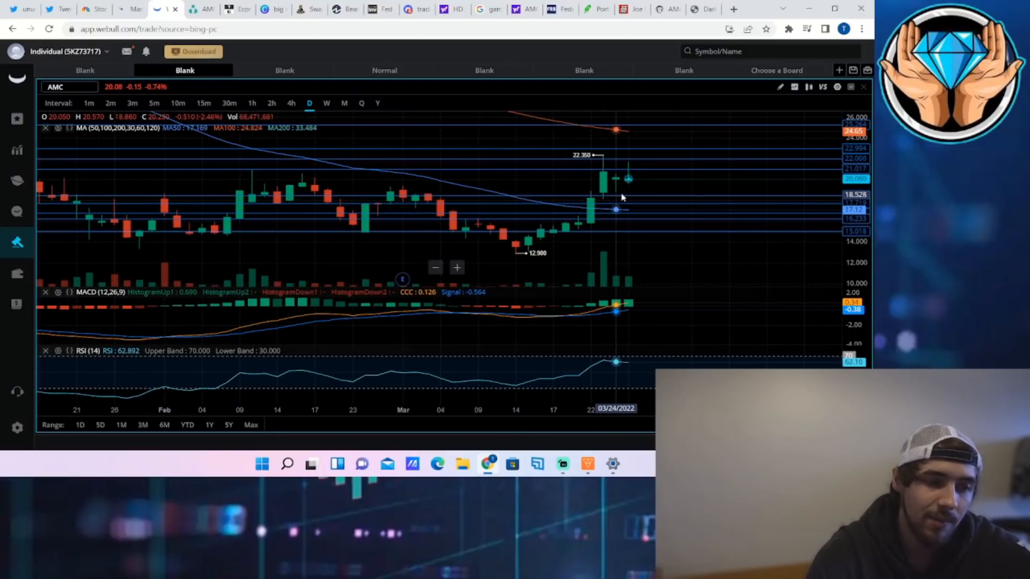
mouse_move(548, 195)
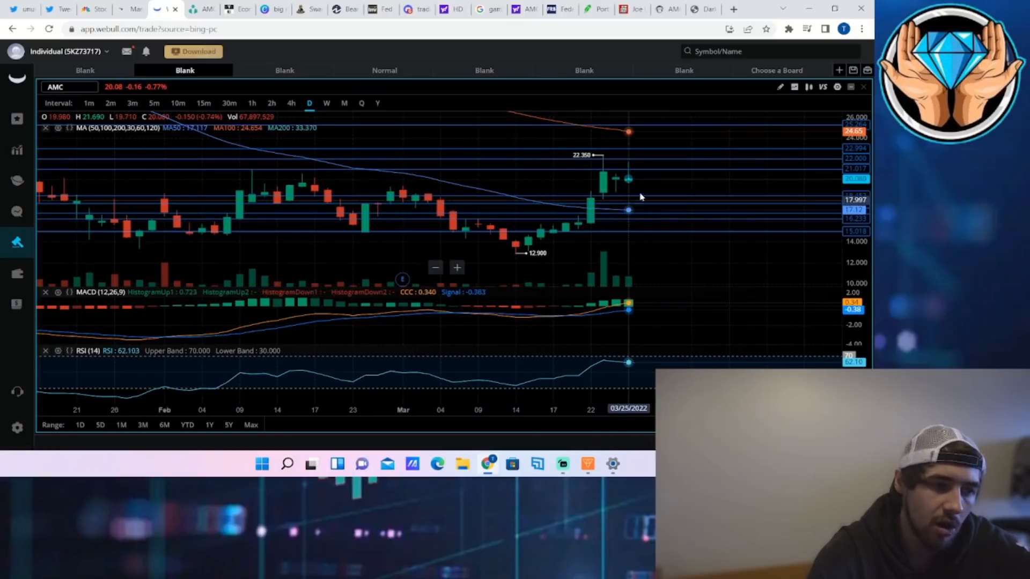
mouse_move(637, 189)
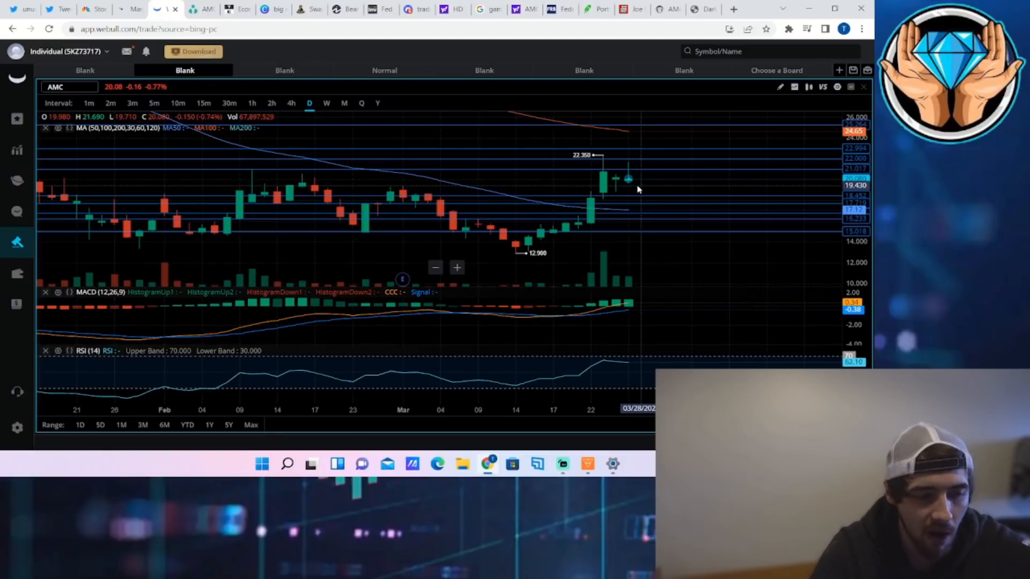
mouse_move(680, 187)
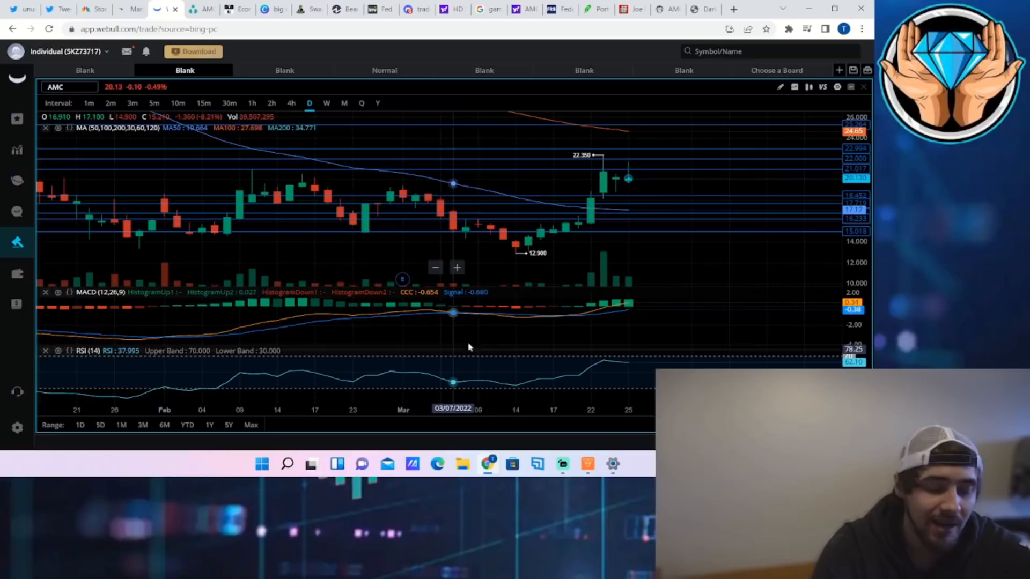
mouse_move(758, 353)
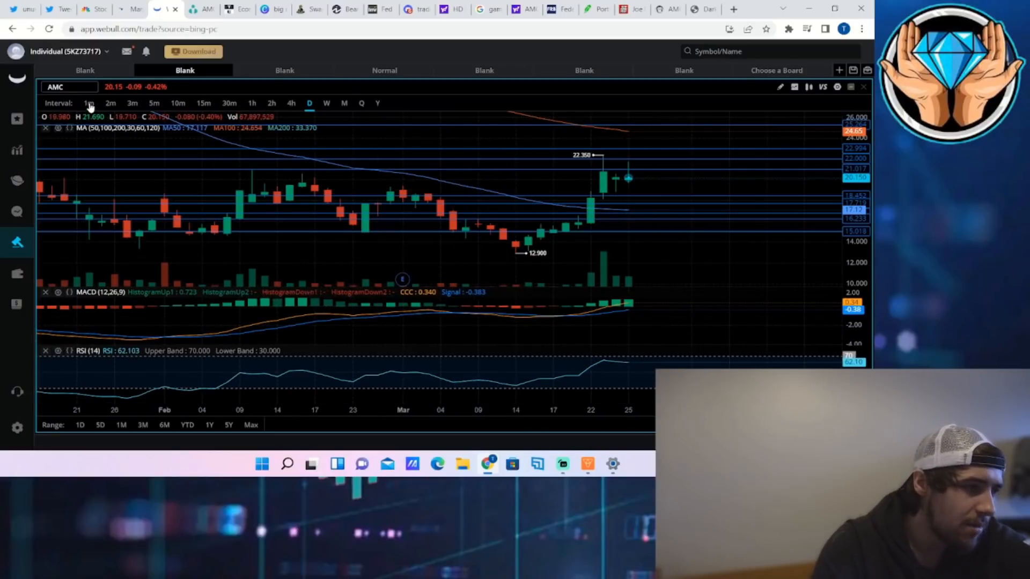
Switch the AMC chart to one-minute candles, then move to the GME board.
left_click(89, 103)
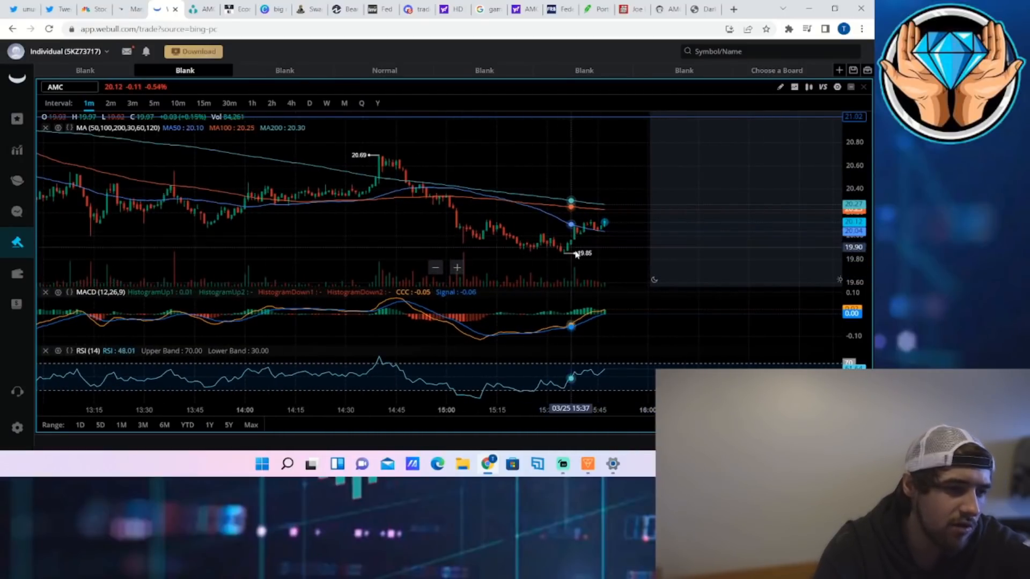
mouse_move(539, 247)
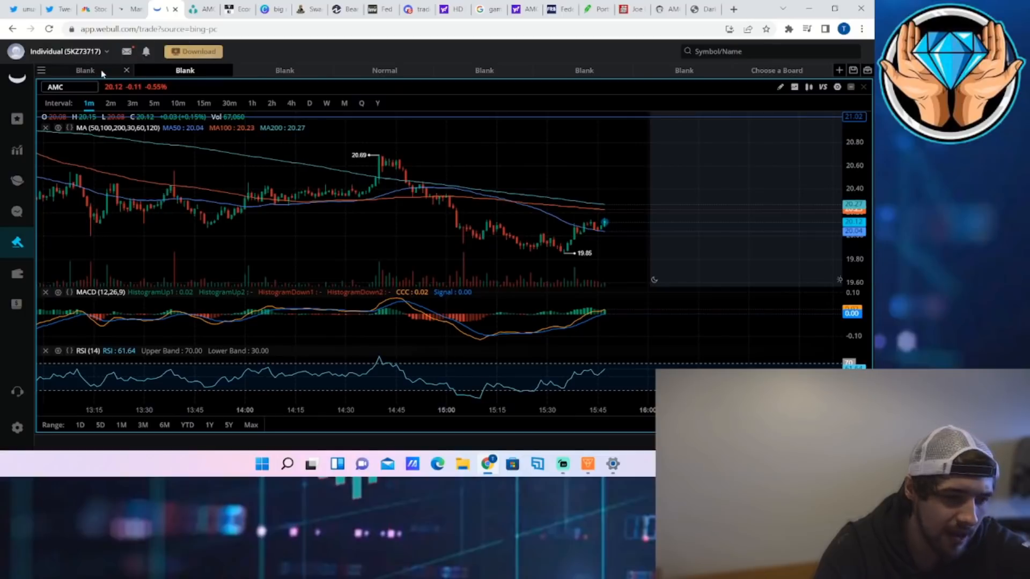
left_click(484, 70)
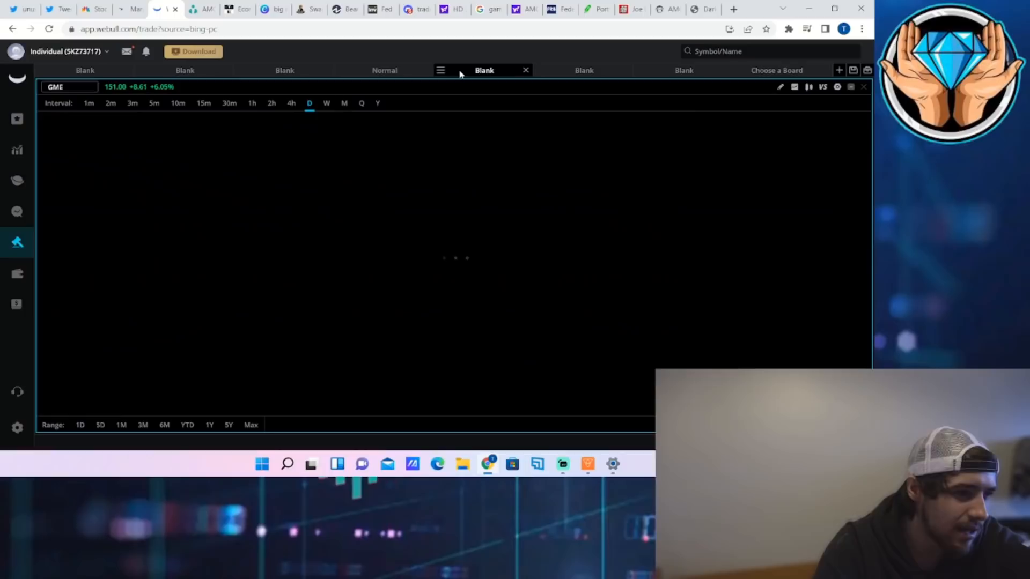
Replace the board's symbol with Apple (AAPL) to load its daily Bollinger Band chart.
left_click(583, 71)
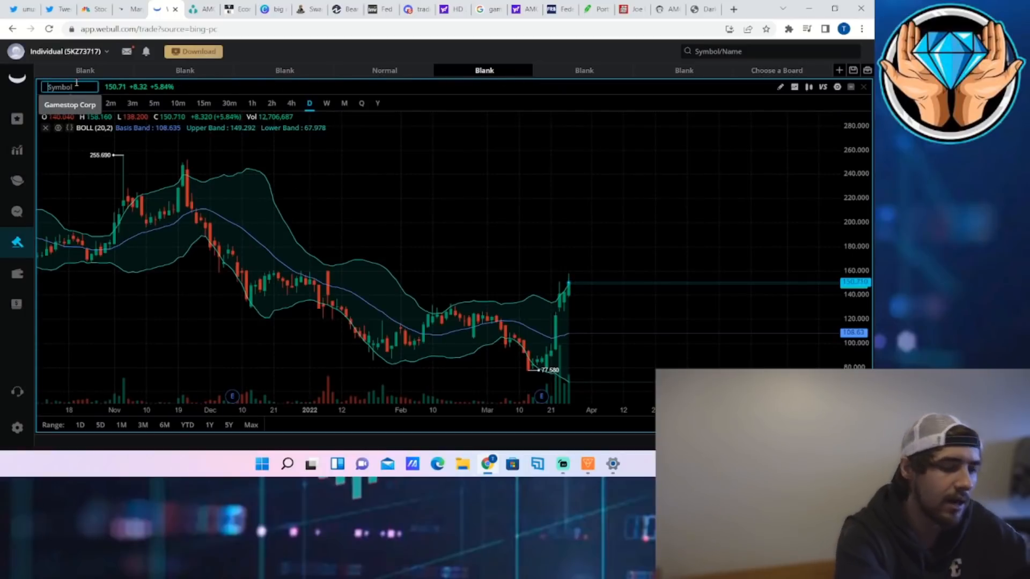
type("AMC")
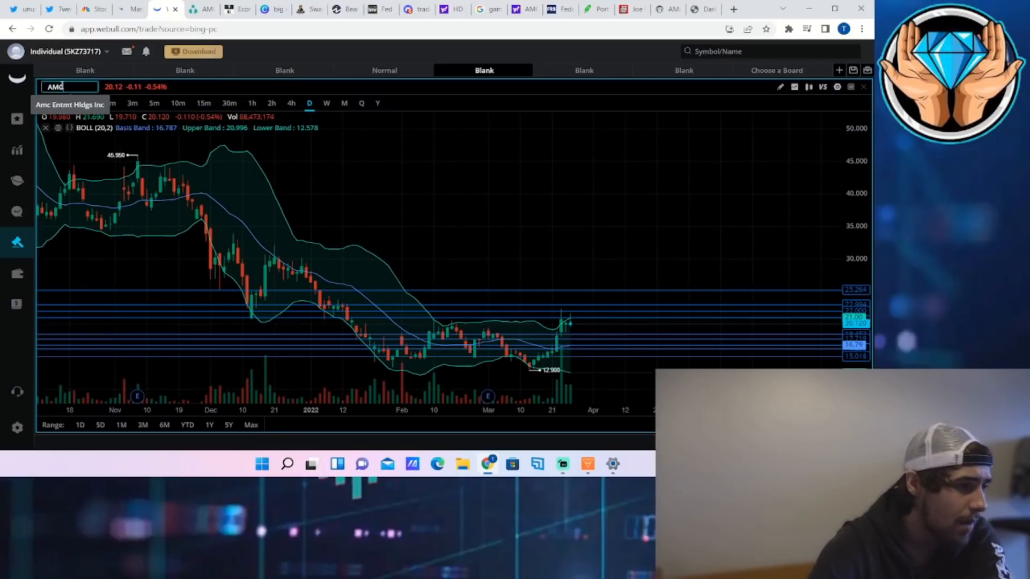
type("APPLE")
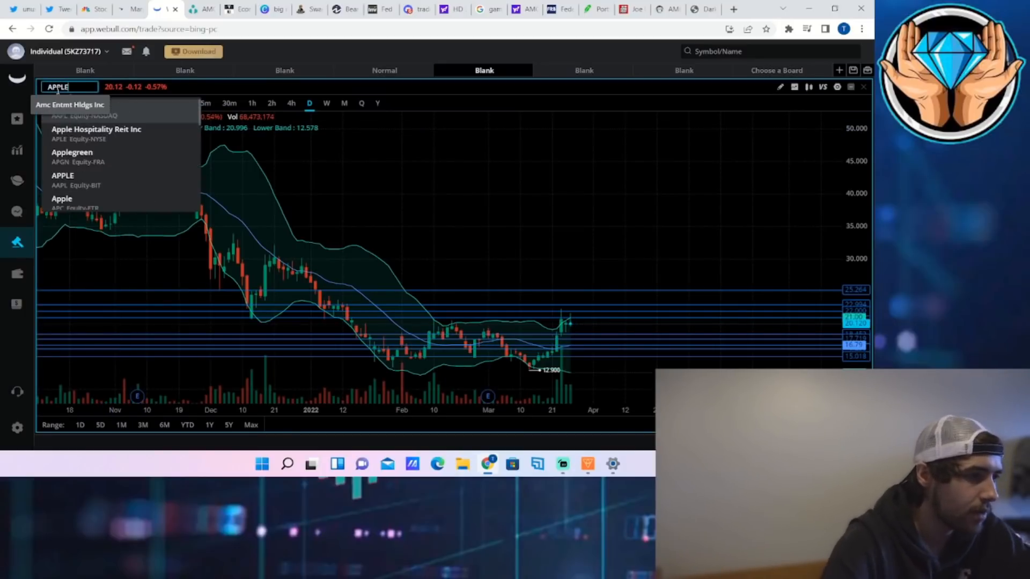
left_click(62, 180)
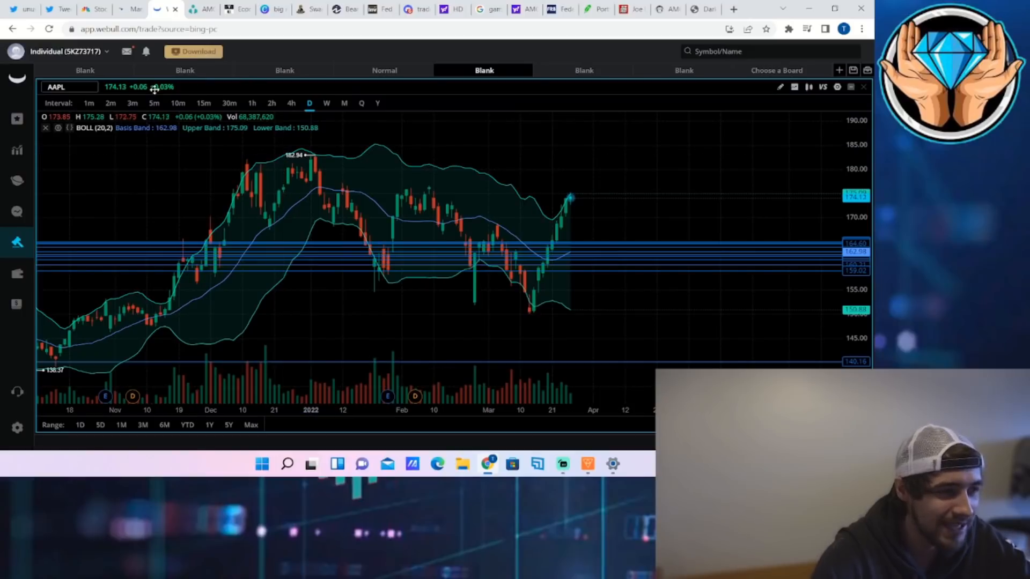
mouse_move(569, 207)
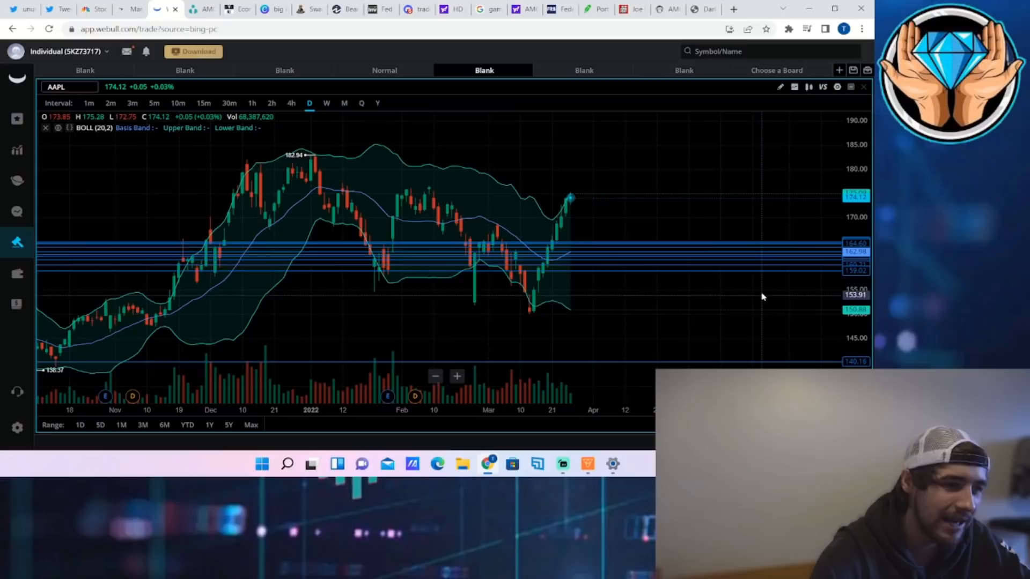
mouse_move(531, 323)
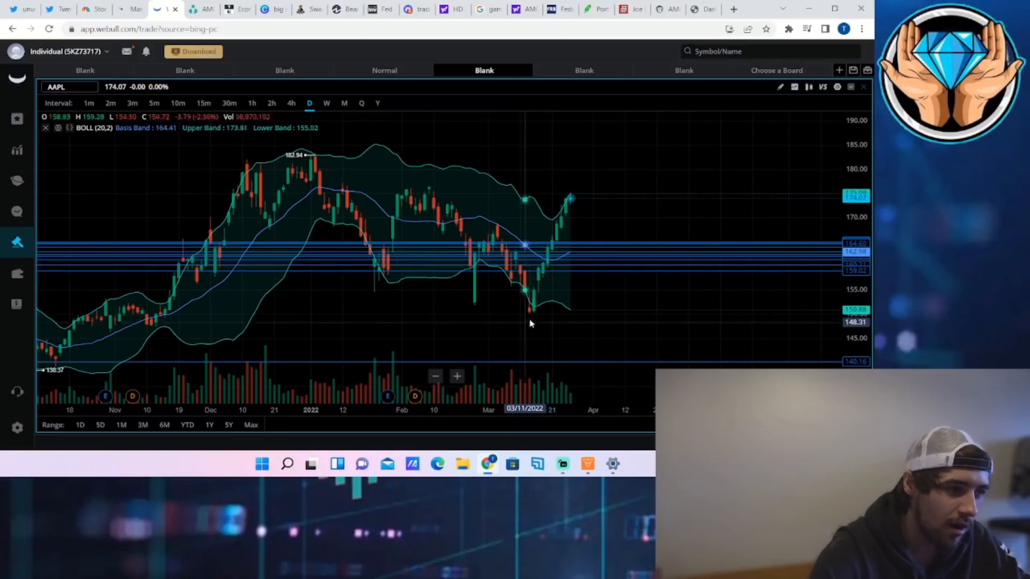
mouse_move(457, 316)
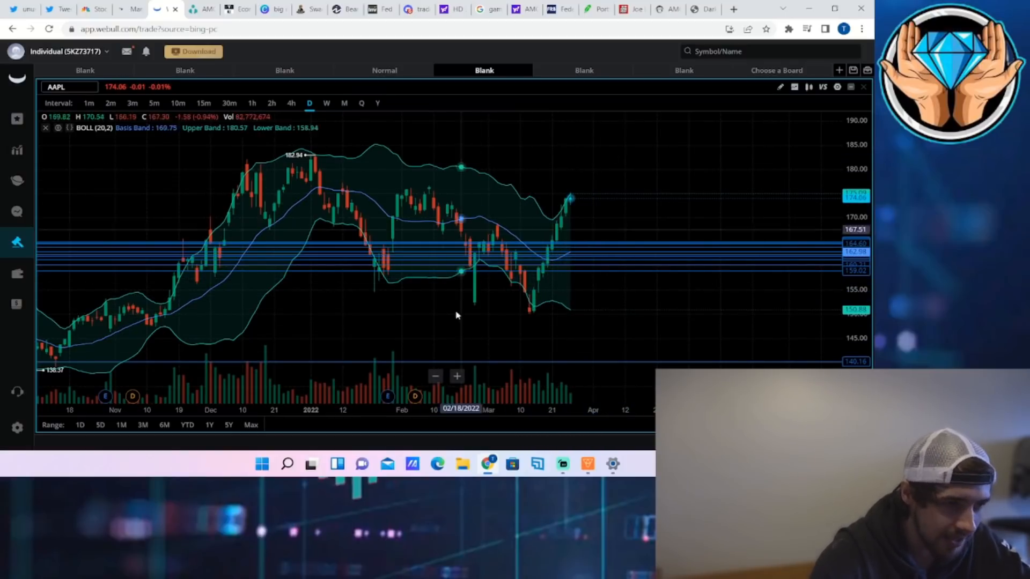
mouse_move(516, 363)
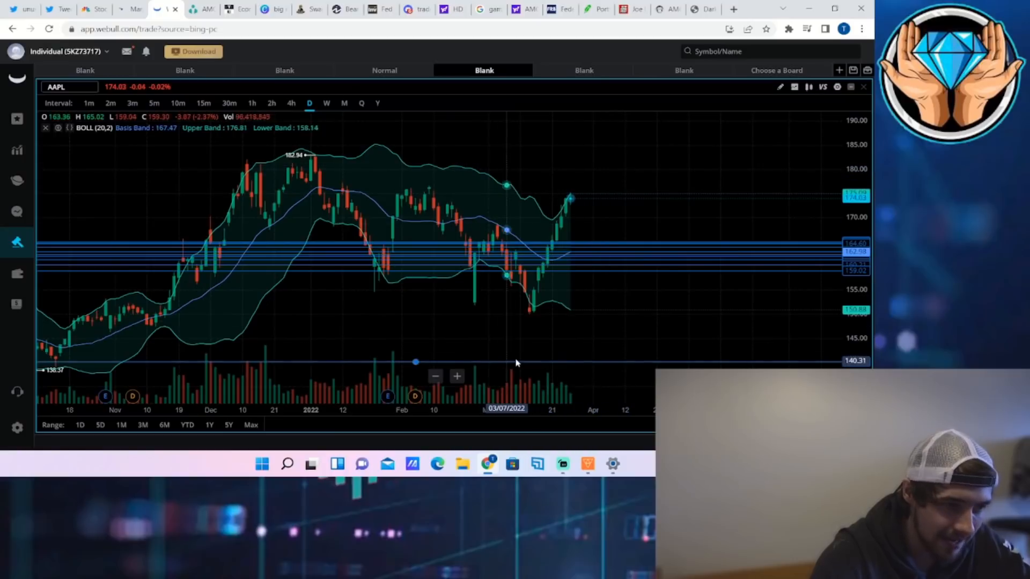
mouse_move(614, 193)
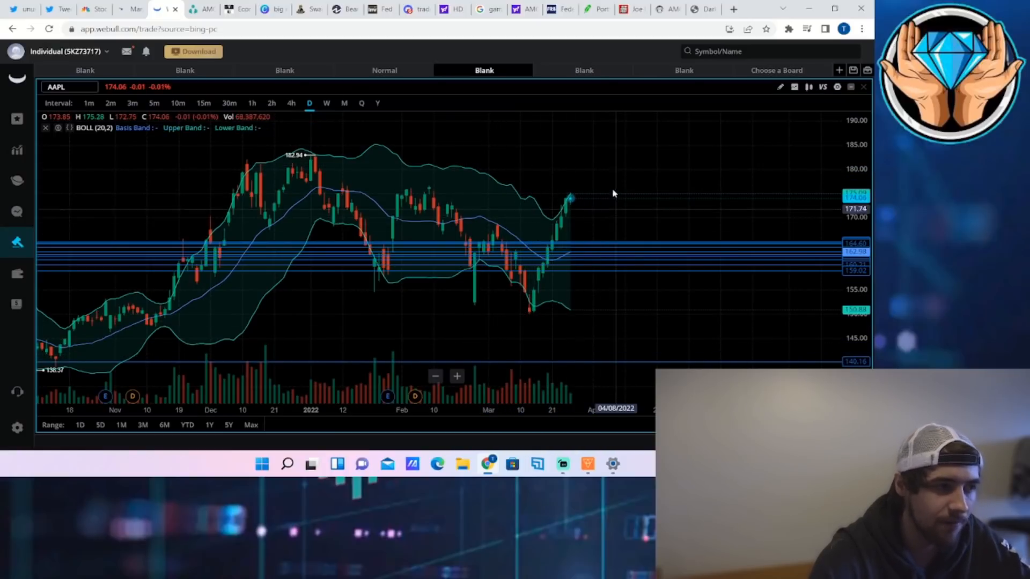
mouse_move(570, 167)
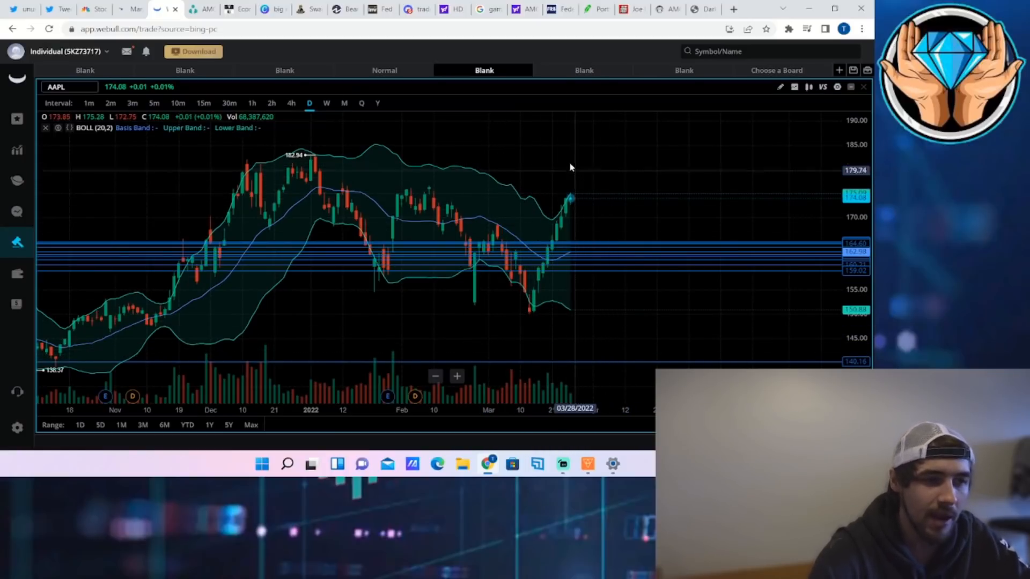